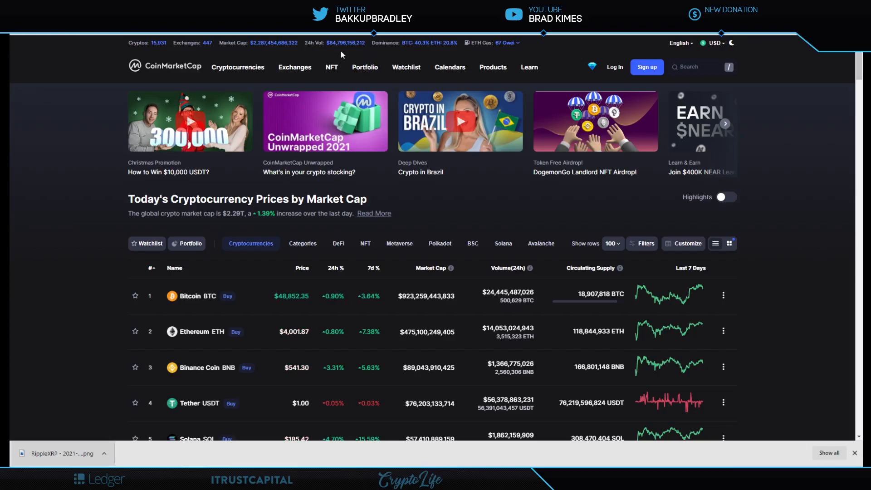
{"action": "mouse_move", "coordinate": [275, 57]}
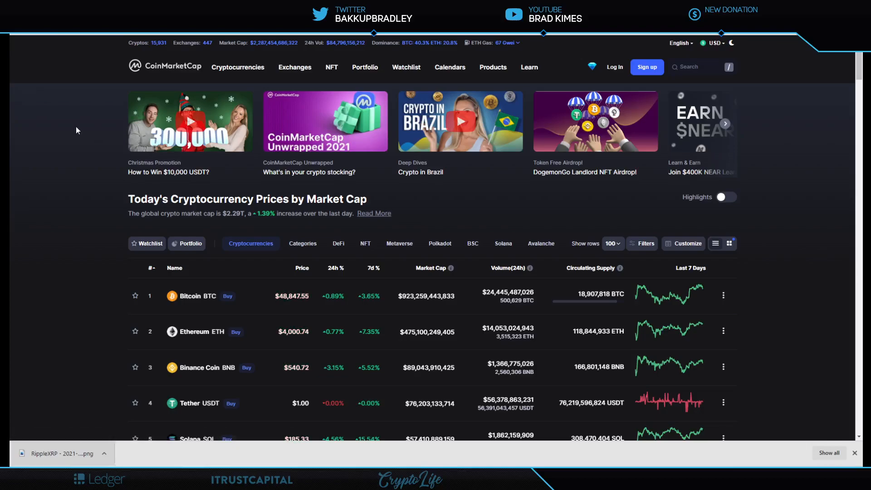
Move down the CoinMarketCap price table until the XRP row comes into view.
{"action": "left_click", "coordinate": [237, 66]}
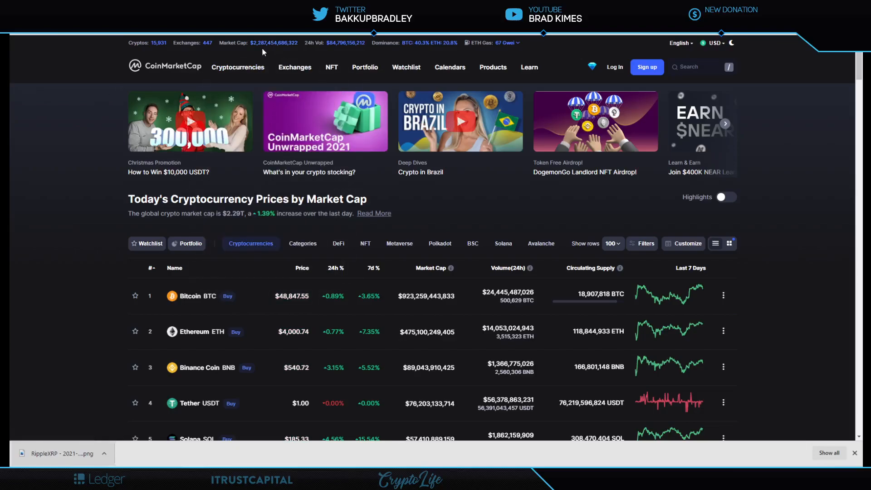
{"action": "mouse_move", "coordinate": [53, 249]}
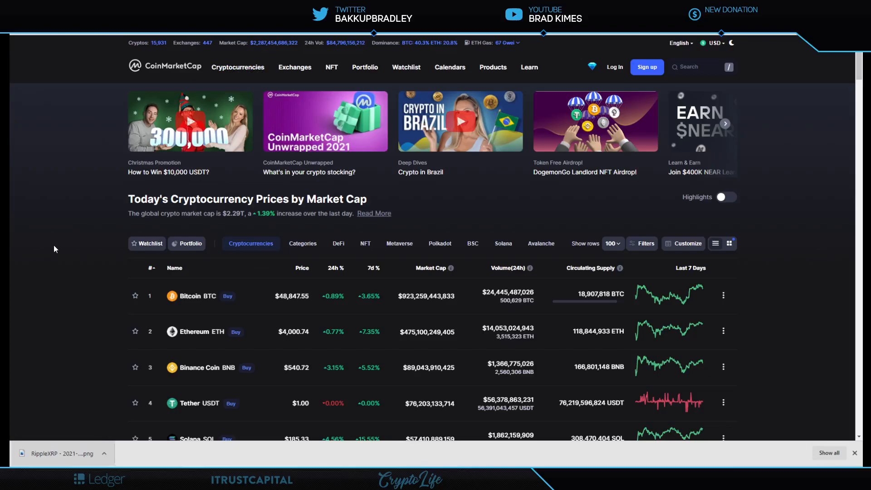
{"action": "mouse_move", "coordinate": [82, 261]}
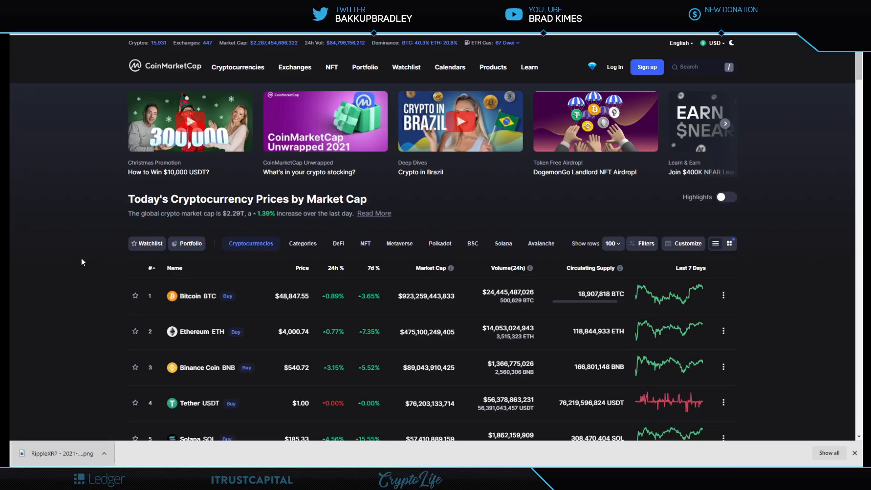
{"action": "scroll", "scroll_direction": "down", "scroll_amount": 3}
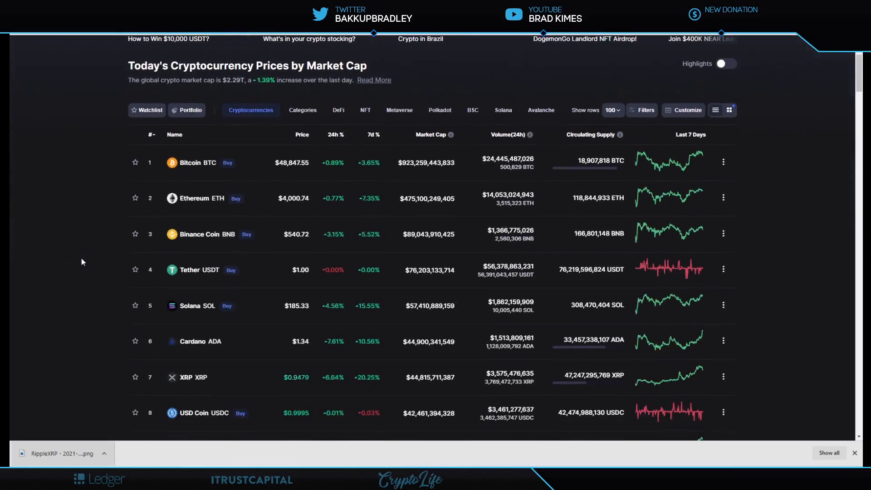
{"action": "scroll", "scroll_direction": "down", "scroll_amount": 3}
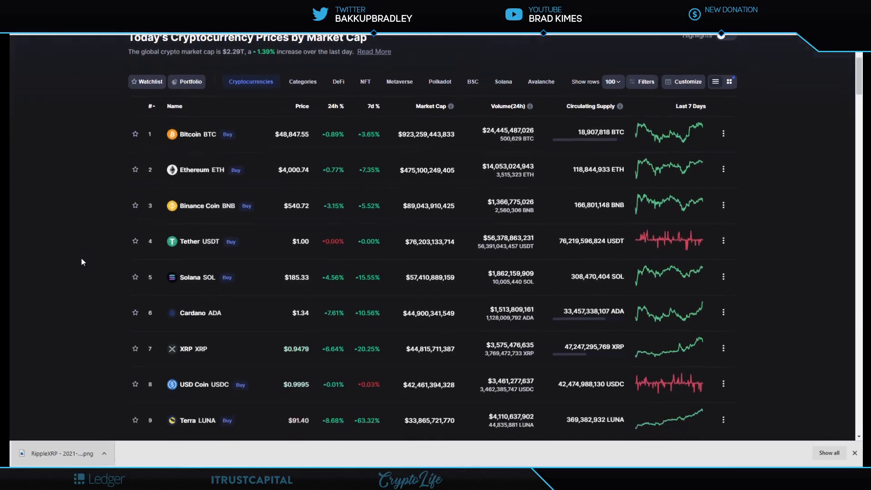
{"action": "scroll", "scroll_direction": "down", "scroll_amount": 3}
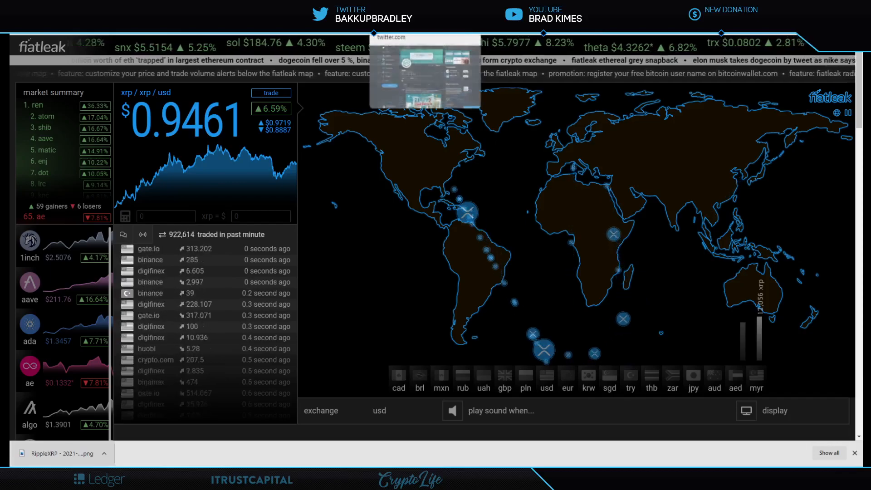
{"action": "left_click", "coordinate": [424, 78]}
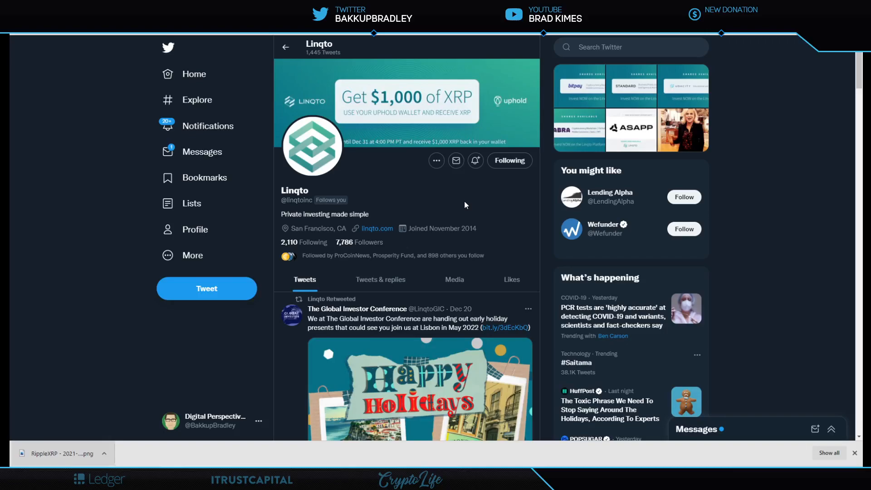
{"action": "mouse_move", "coordinate": [420, 194]}
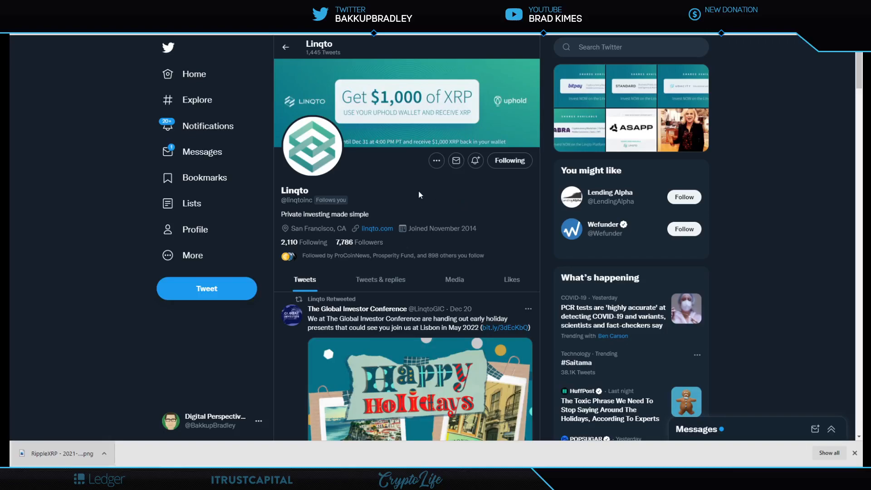
{"action": "mouse_move", "coordinate": [397, 170]}
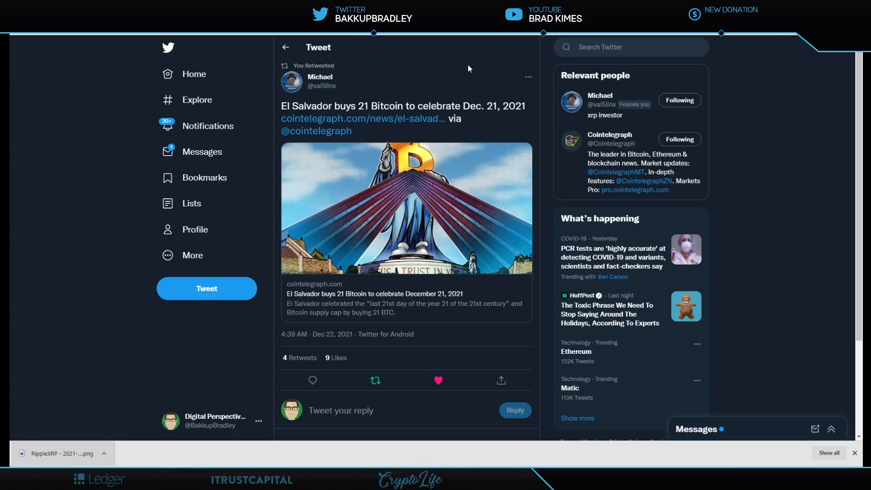
{"action": "mouse_move", "coordinate": [461, 71]}
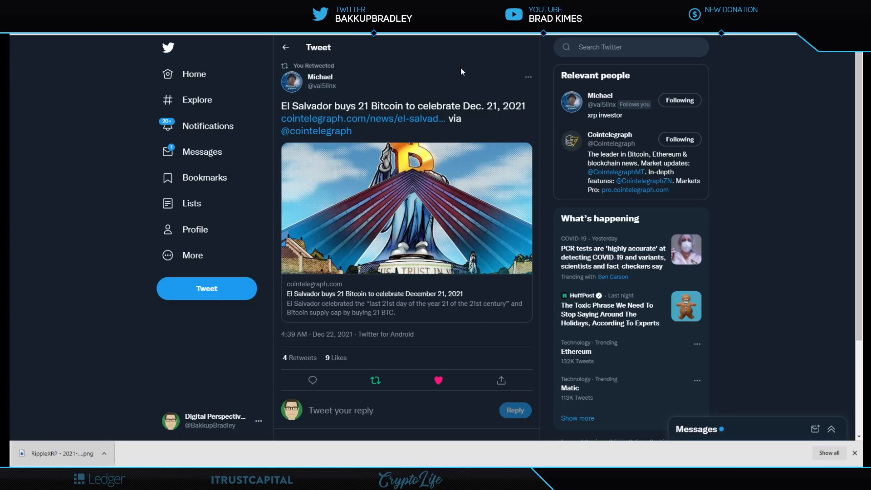
{"action": "mouse_move", "coordinate": [387, 50]}
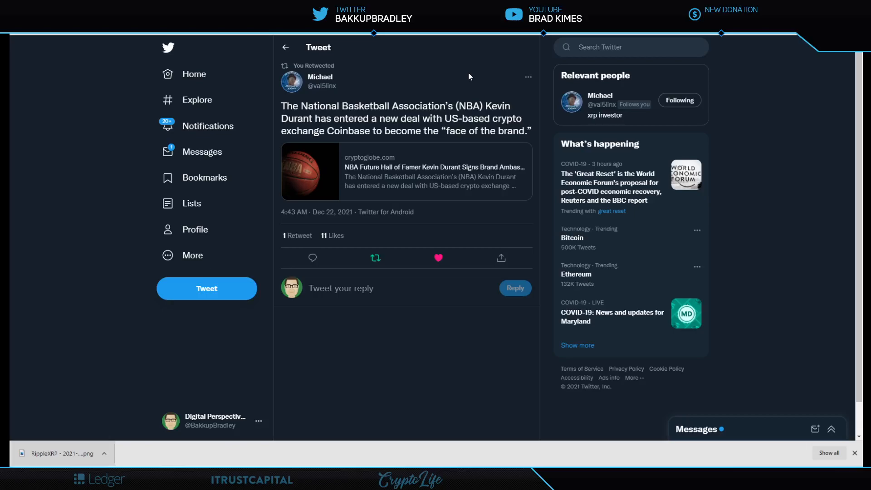
{"action": "mouse_move", "coordinate": [464, 71]}
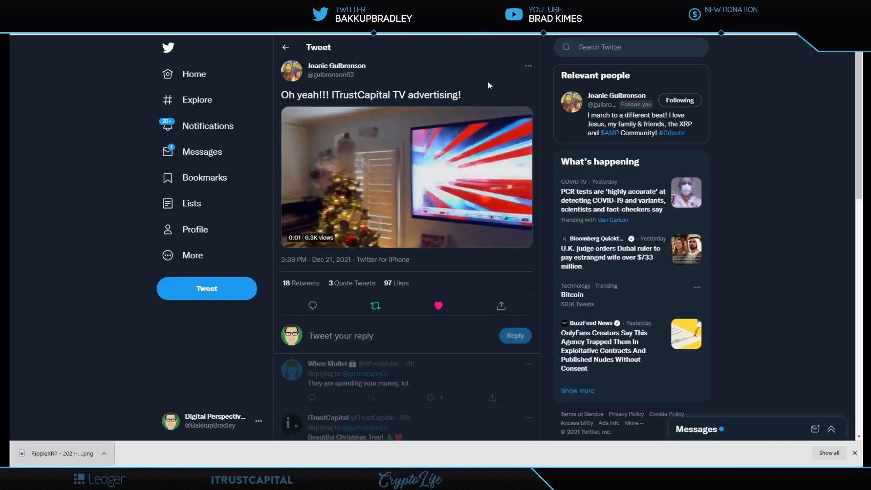
{"action": "left_click", "coordinate": [406, 176]}
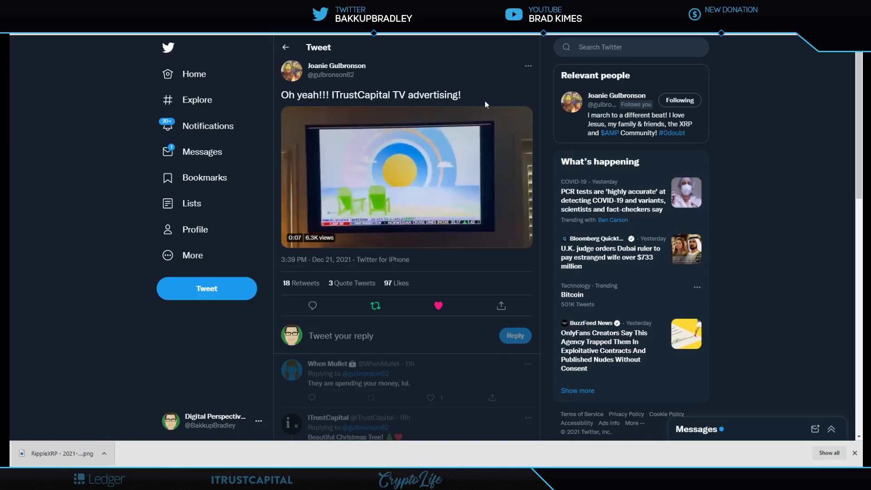
{"action": "left_click", "coordinate": [407, 177]}
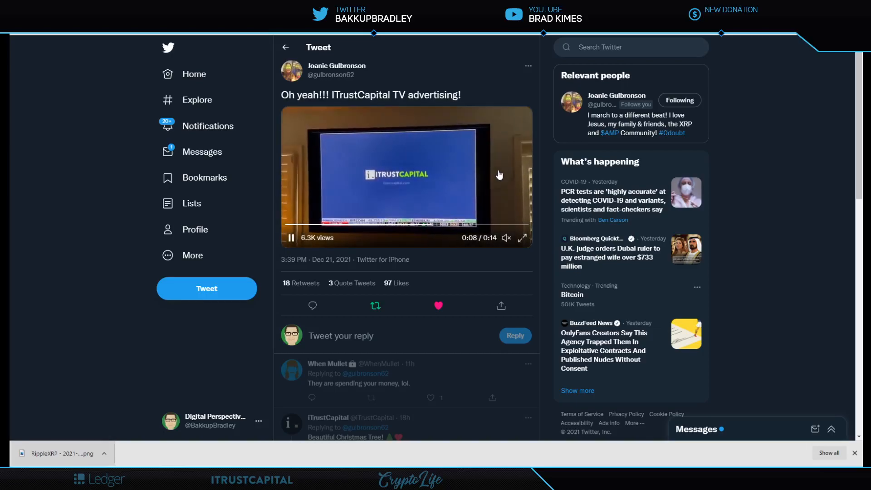
{"action": "mouse_move", "coordinate": [430, 177]}
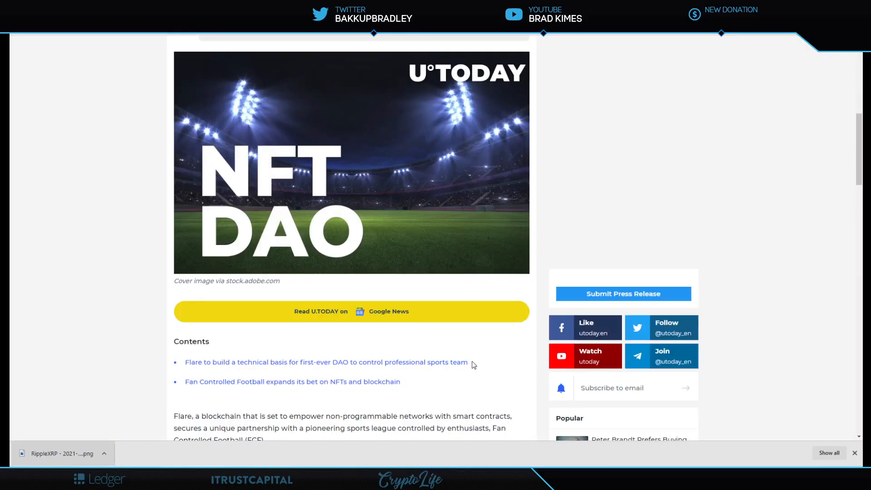
Read the Flare and Fan Controlled Football article down to the 'expands its bet on NFTs' section.
{"action": "scroll", "scroll_direction": "down", "scroll_amount": 3}
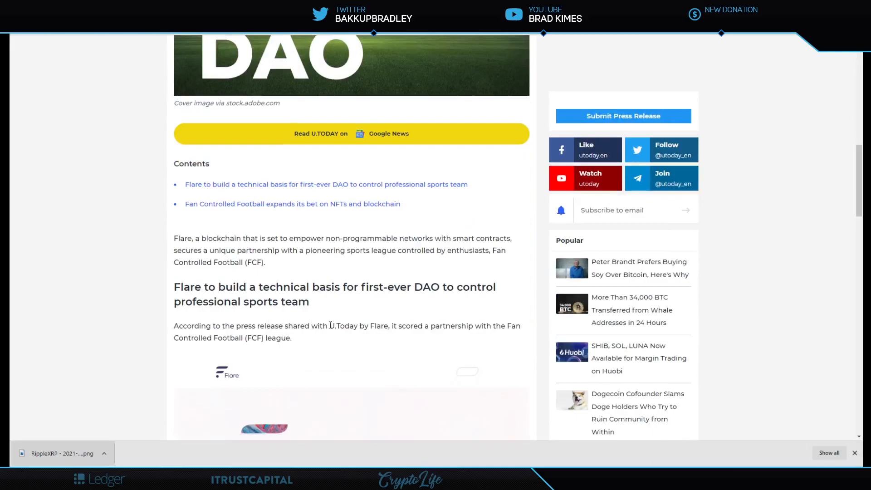
{"action": "mouse_move", "coordinate": [328, 247]}
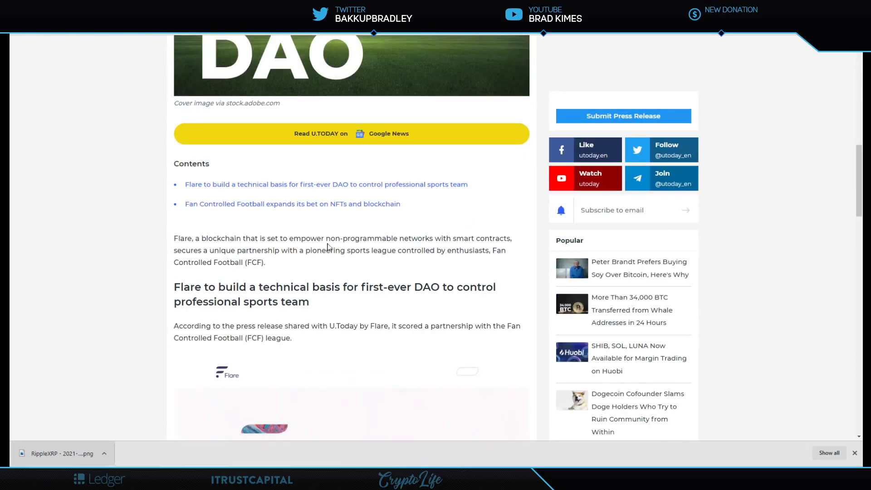
{"action": "mouse_move", "coordinate": [219, 233]}
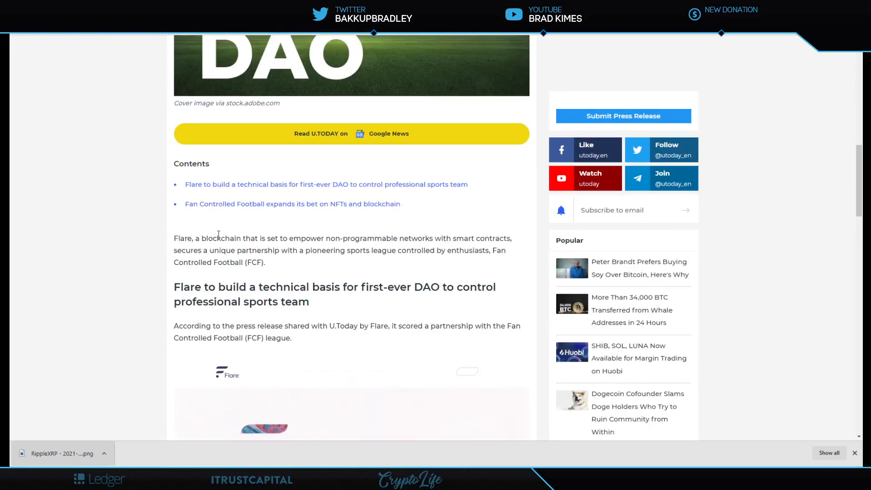
{"action": "mouse_move", "coordinate": [437, 247]}
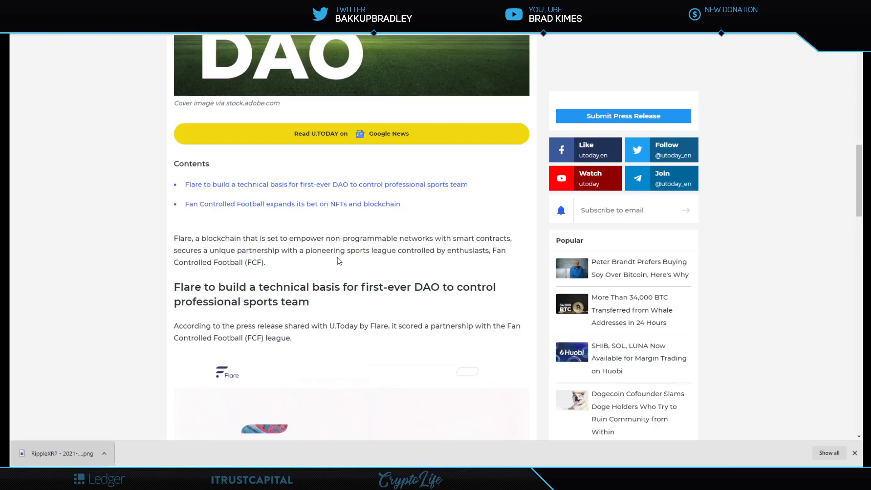
{"action": "mouse_move", "coordinate": [504, 259]}
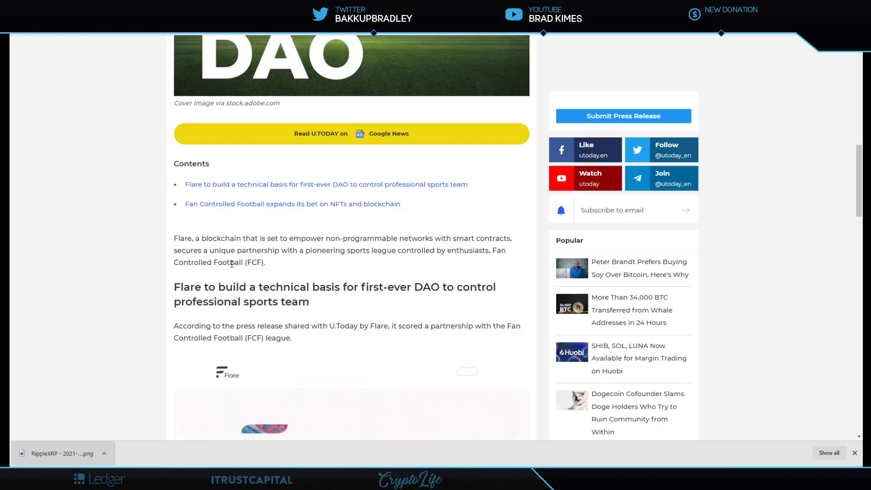
{"action": "scroll", "scroll_direction": "down", "scroll_amount": 3}
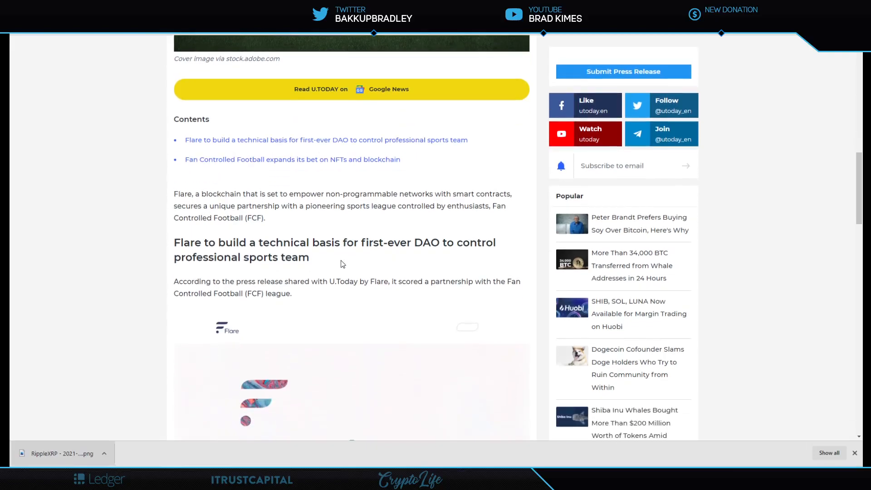
{"action": "scroll", "scroll_direction": "down", "scroll_amount": 3}
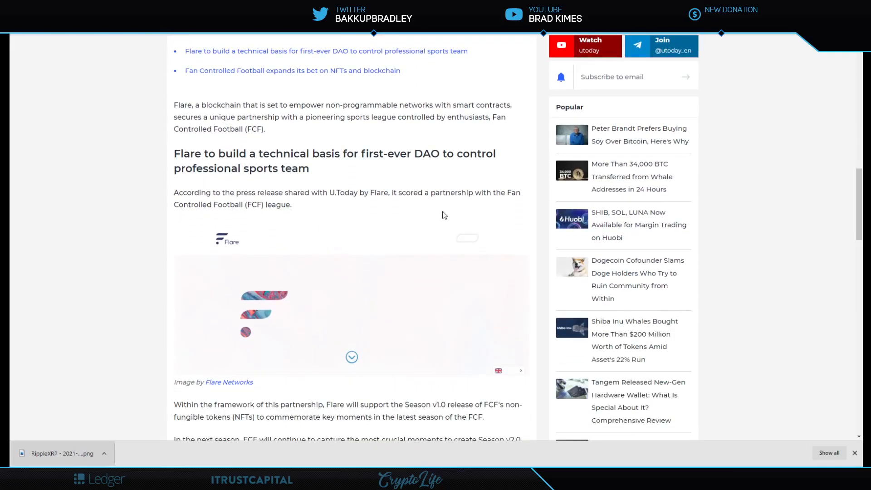
{"action": "scroll", "scroll_direction": "down", "scroll_amount": 3}
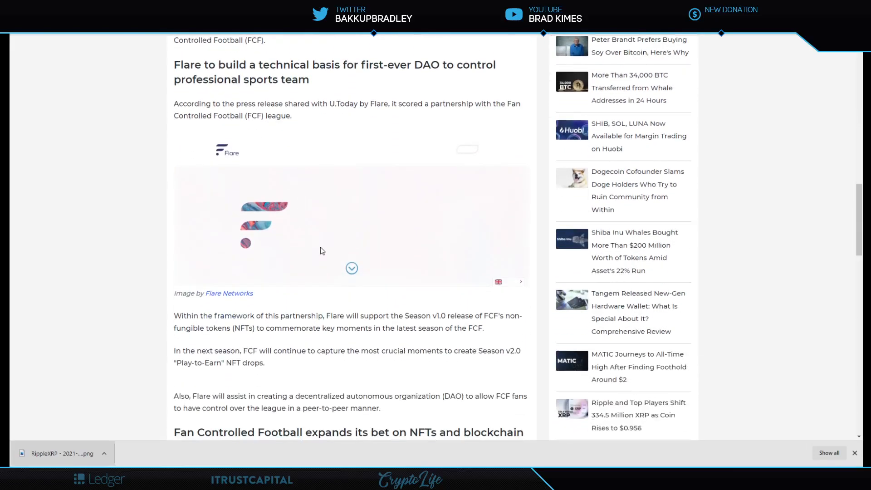
{"action": "scroll", "scroll_direction": "down", "scroll_amount": 3}
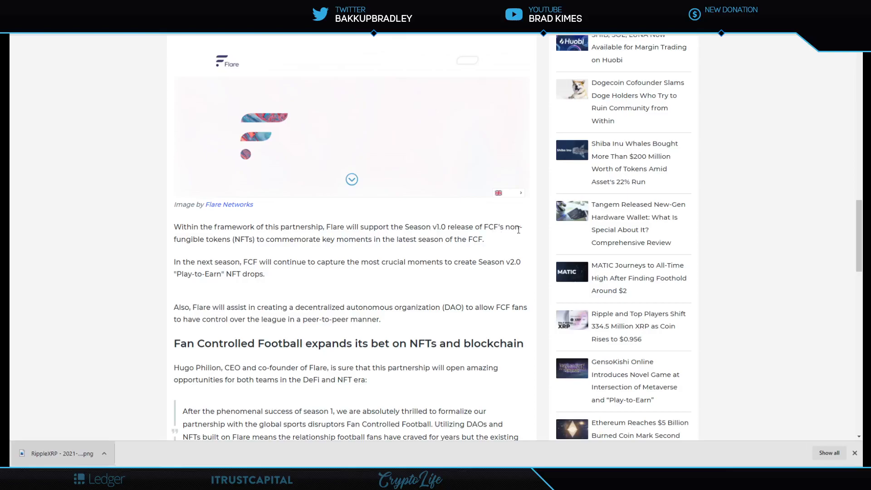
{"action": "scroll", "scroll_direction": "up", "scroll_amount": 3}
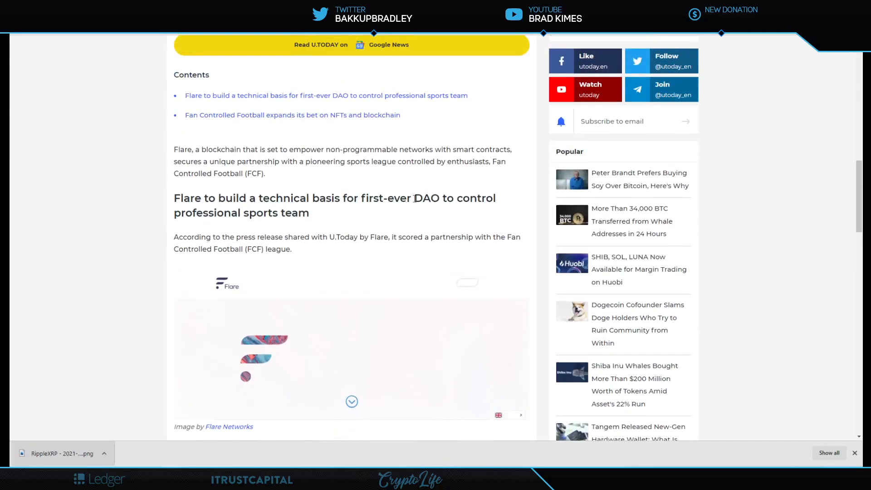
{"action": "mouse_move", "coordinate": [454, 188]}
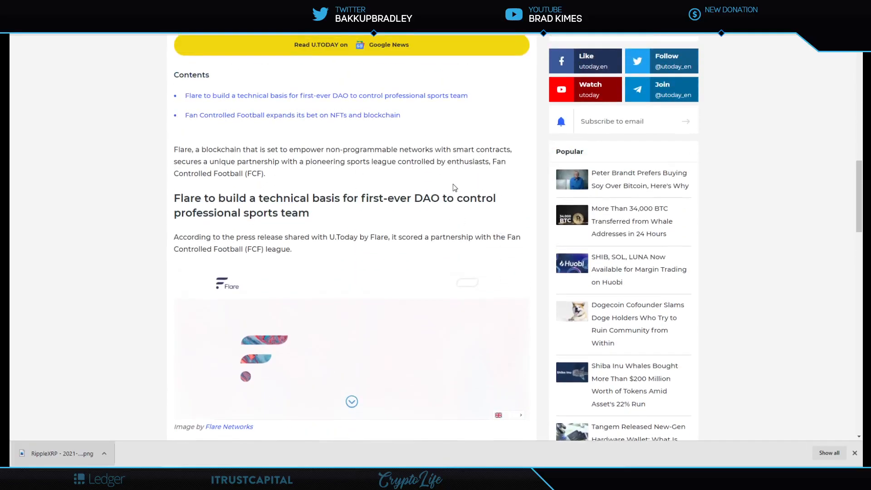
{"action": "scroll", "scroll_direction": "down", "scroll_amount": 3}
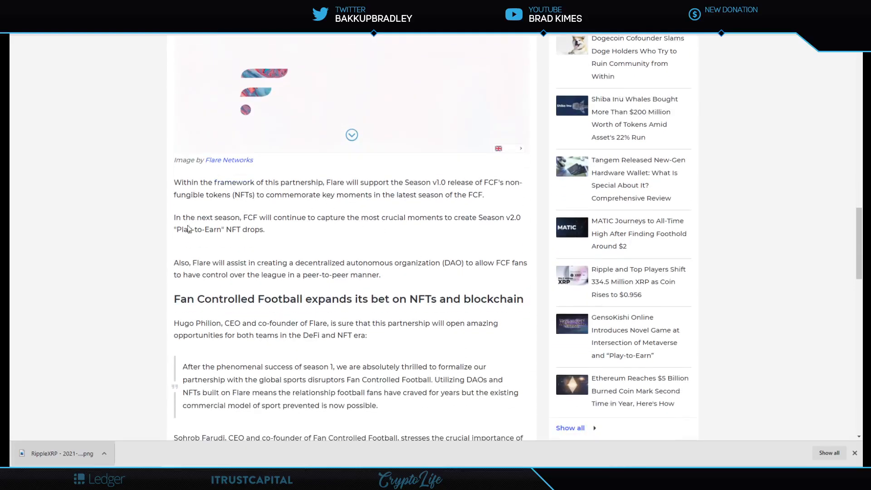
{"action": "mouse_move", "coordinate": [282, 227]}
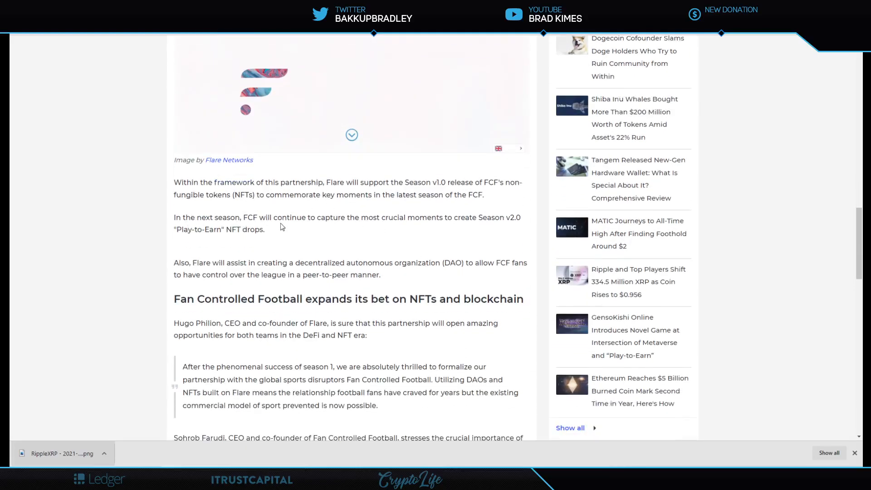
{"action": "mouse_move", "coordinate": [484, 227]}
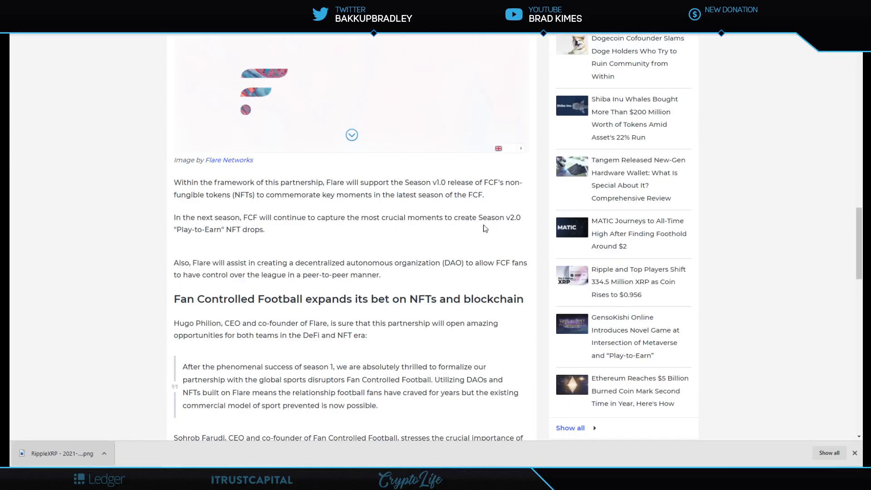
{"action": "mouse_move", "coordinate": [516, 229]}
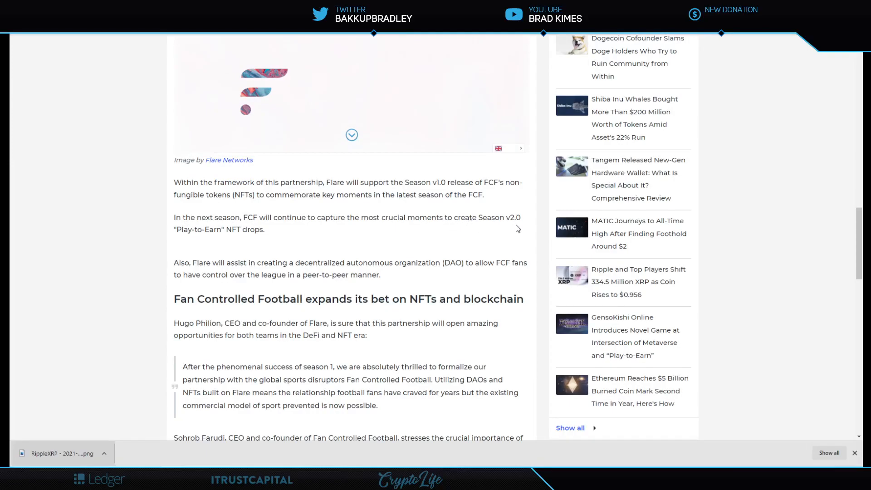
{"action": "mouse_move", "coordinate": [268, 239]}
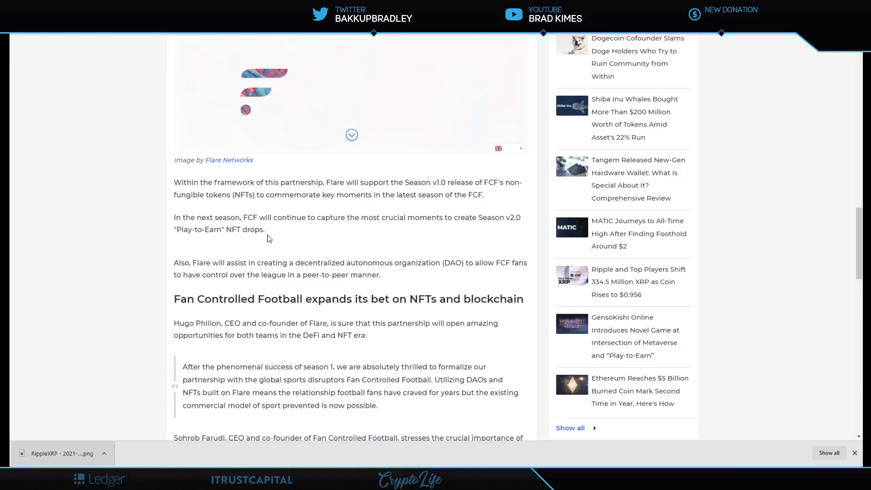
{"action": "mouse_move", "coordinate": [231, 363]}
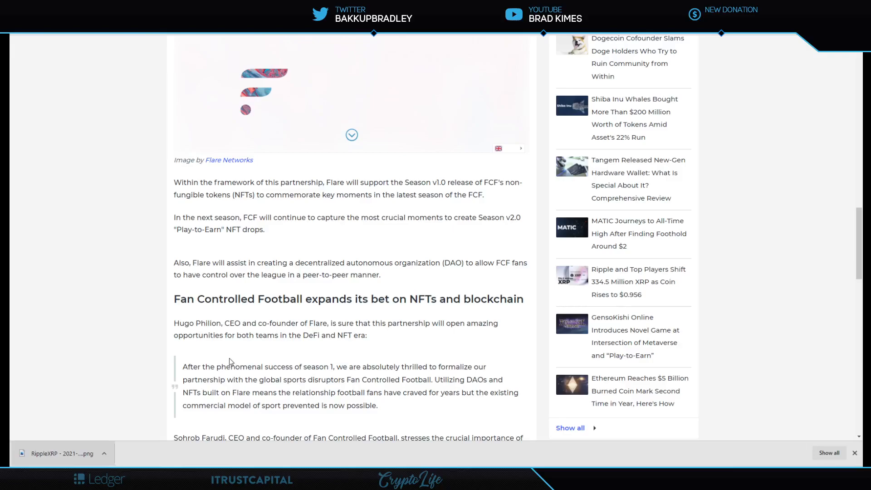
{"action": "mouse_move", "coordinate": [398, 284]}
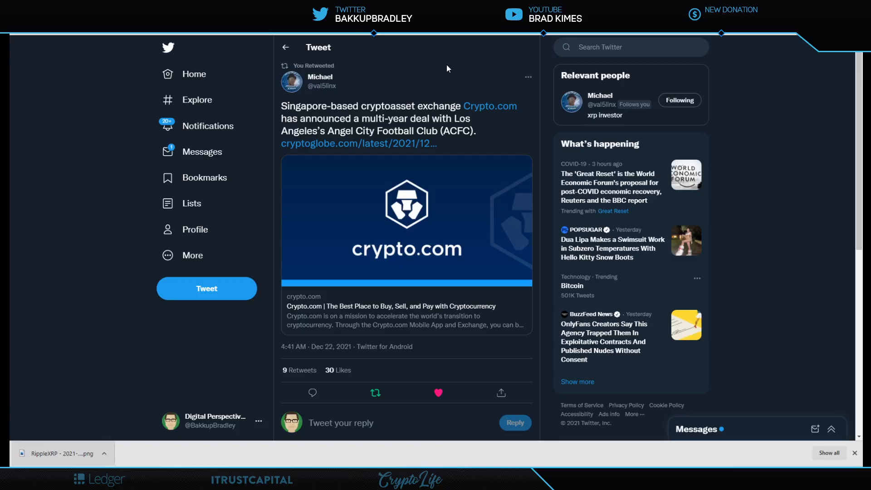
{"action": "mouse_move", "coordinate": [359, 144]}
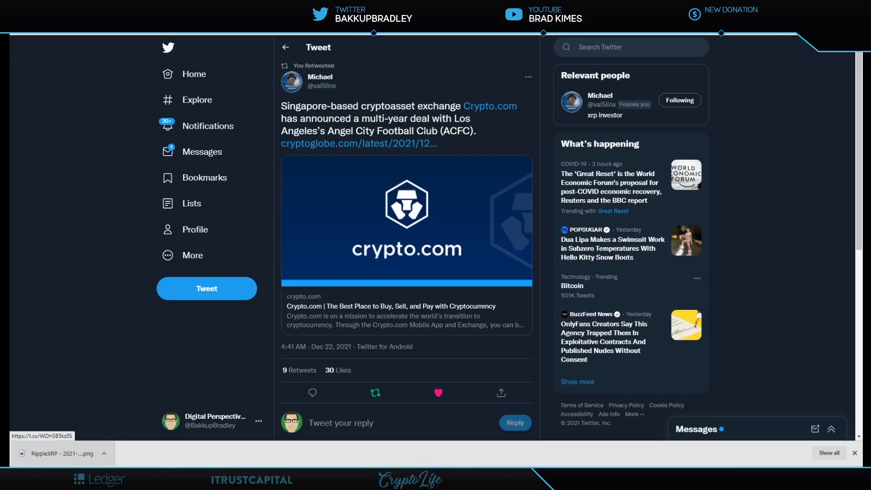
{"action": "mouse_move", "coordinate": [499, 147]}
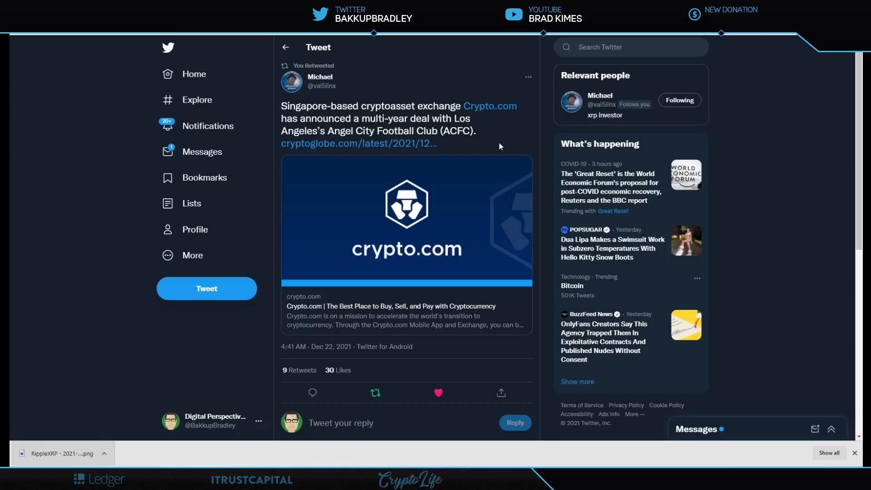
{"action": "mouse_move", "coordinate": [458, 81]}
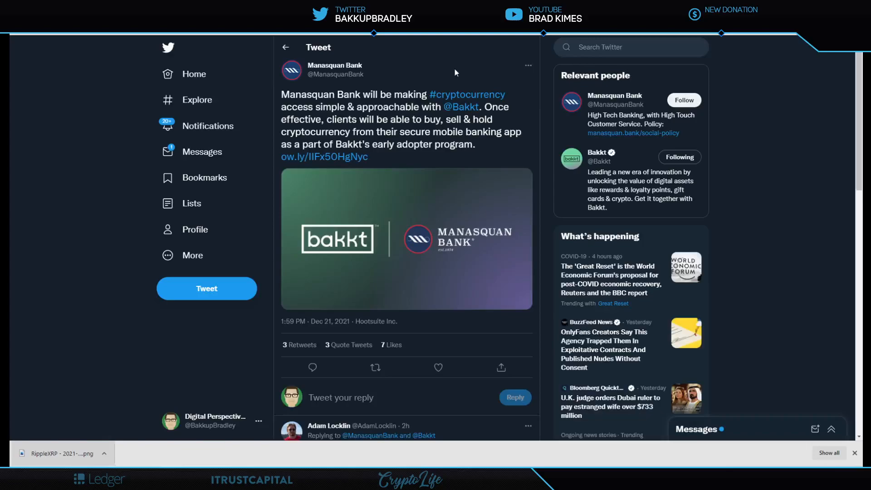
{"action": "mouse_move", "coordinate": [476, 66]}
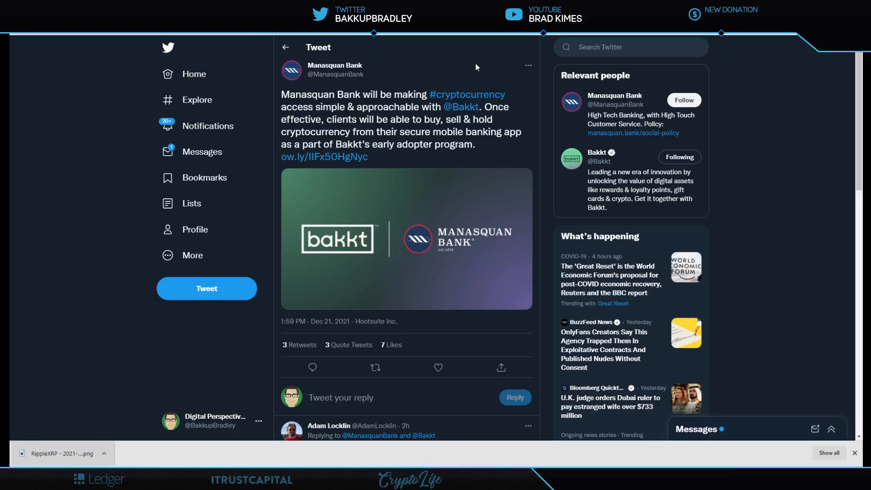
{"action": "mouse_move", "coordinate": [484, 108]}
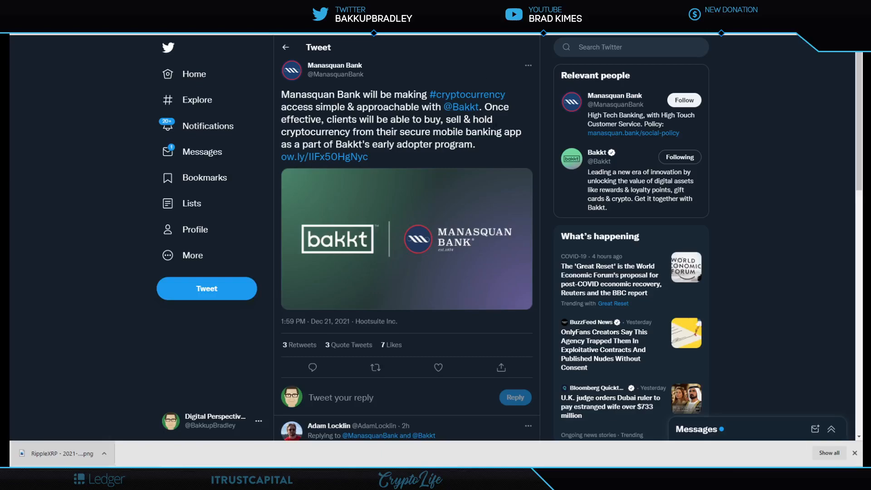
{"action": "mouse_move", "coordinate": [486, 140]}
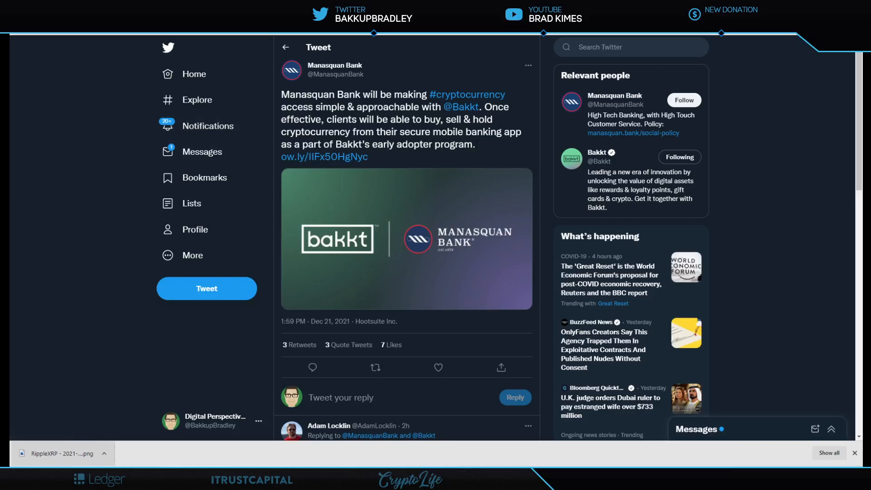
{"action": "mouse_move", "coordinate": [479, 148]}
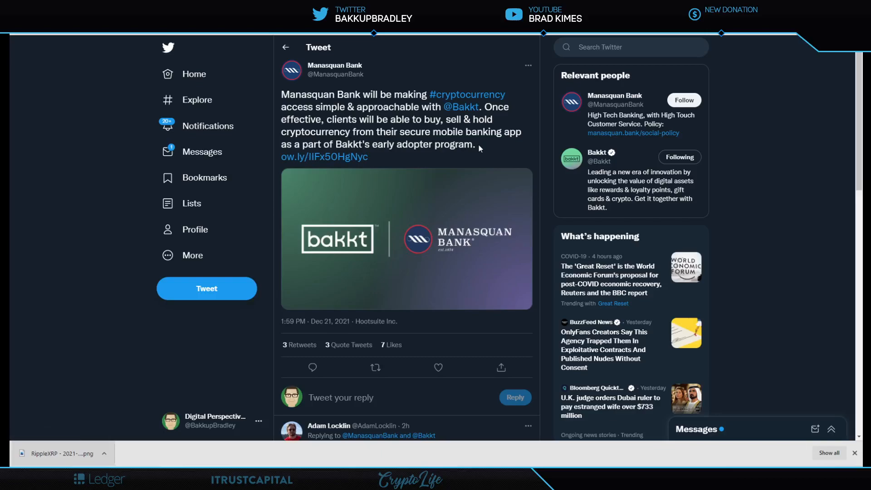
{"action": "mouse_move", "coordinate": [445, 57]}
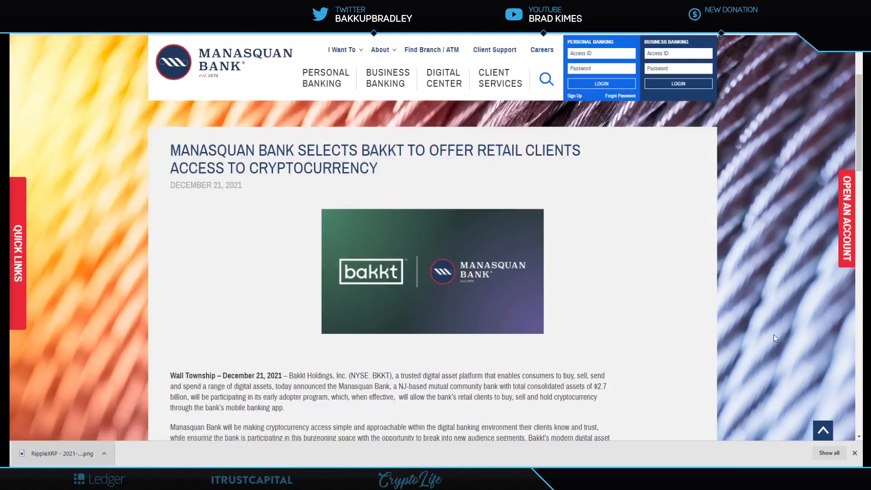
{"action": "mouse_move", "coordinate": [685, 298]}
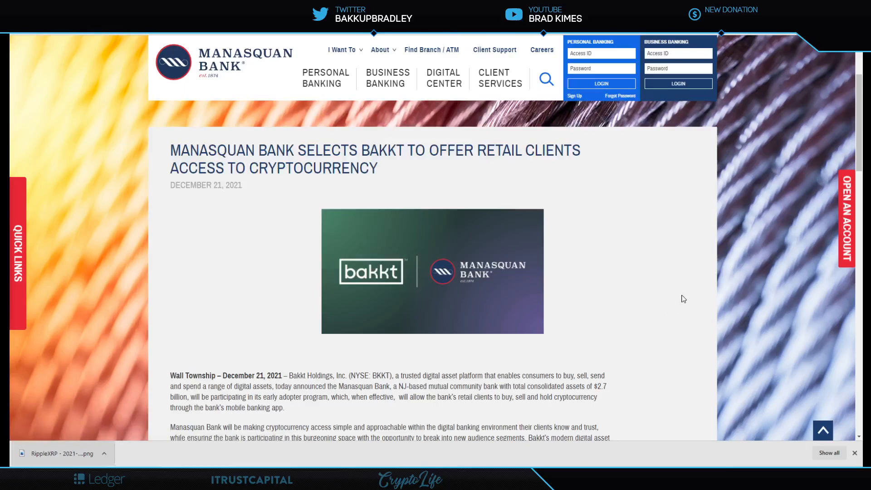
{"action": "mouse_move", "coordinate": [638, 261]}
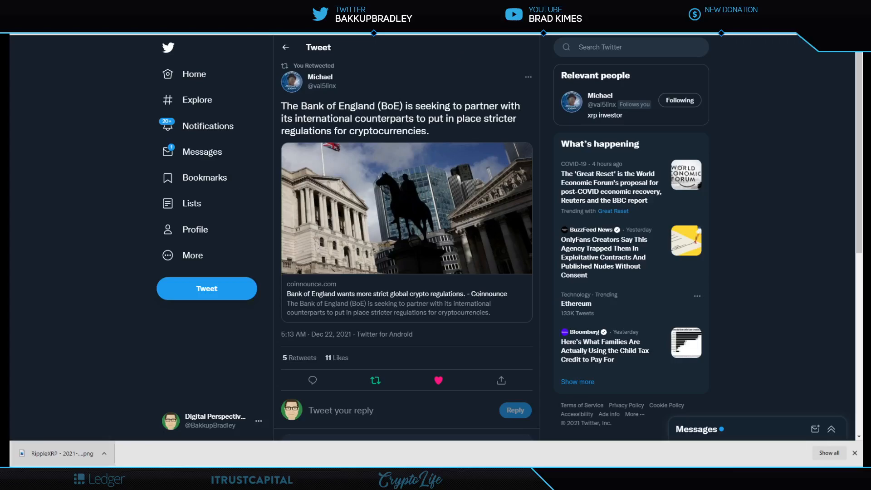
Open Coinnounce's Bank of England regulation article and read down to 'expects crypto adoption to grow'.
{"action": "left_click", "coordinate": [407, 298]}
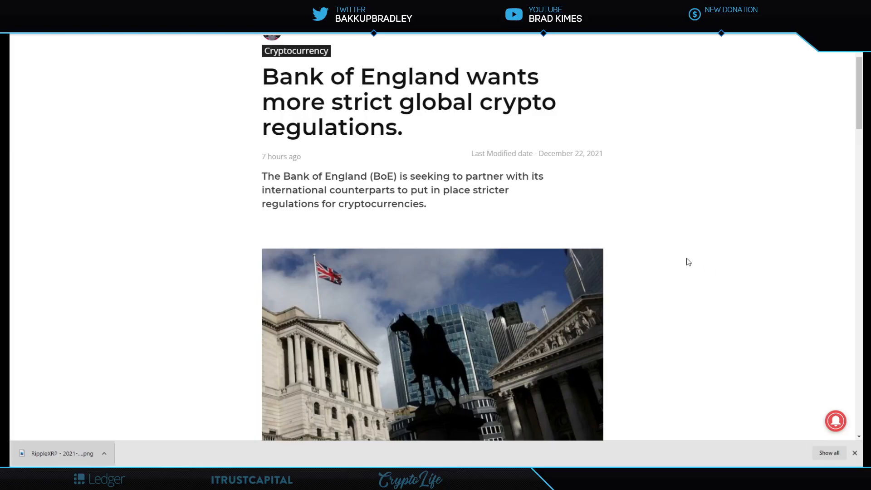
{"action": "scroll", "scroll_direction": "down", "scroll_amount": 3}
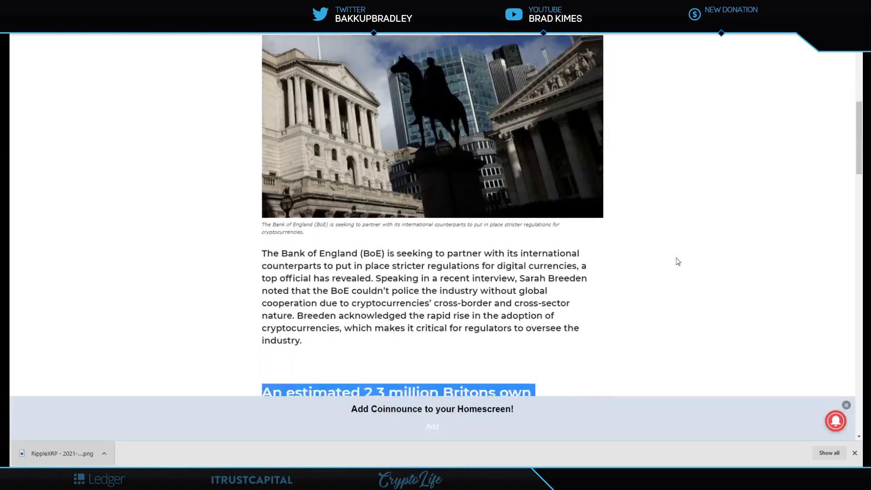
{"action": "scroll", "scroll_direction": "down", "scroll_amount": 3}
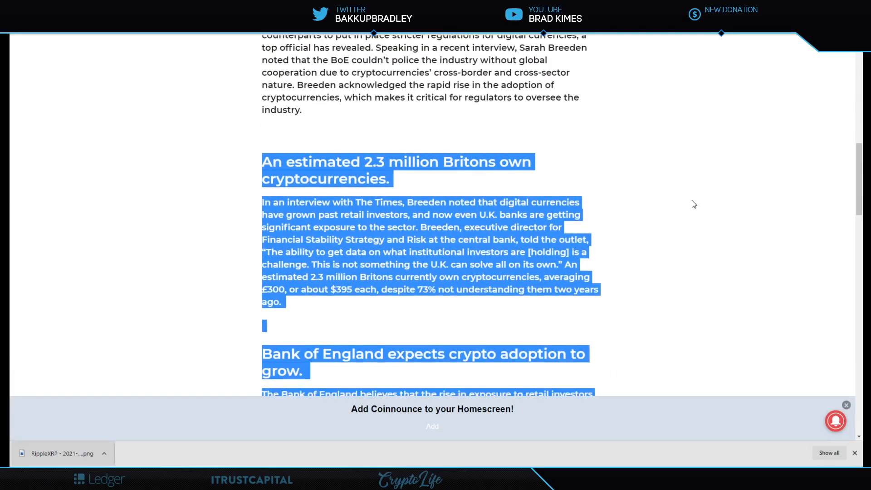
{"action": "scroll", "scroll_direction": "down", "scroll_amount": 3}
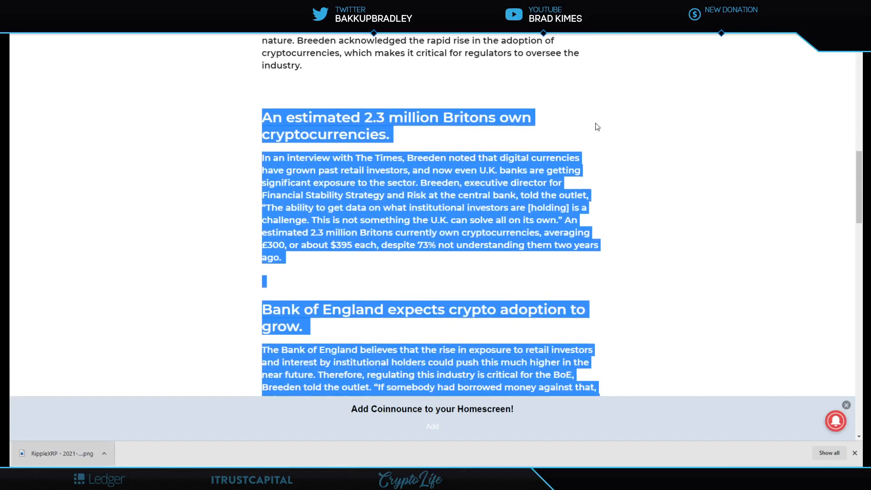
{"action": "left_click", "coordinate": [693, 177]}
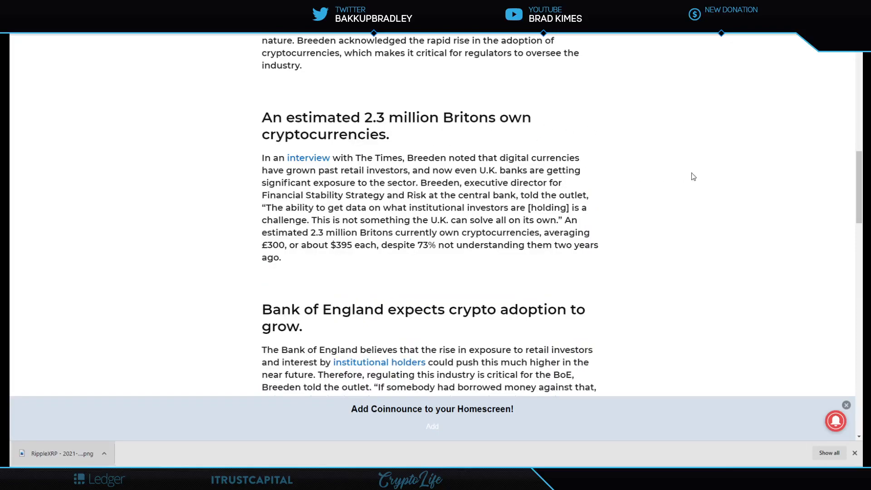
{"action": "scroll", "scroll_direction": "down", "scroll_amount": 3}
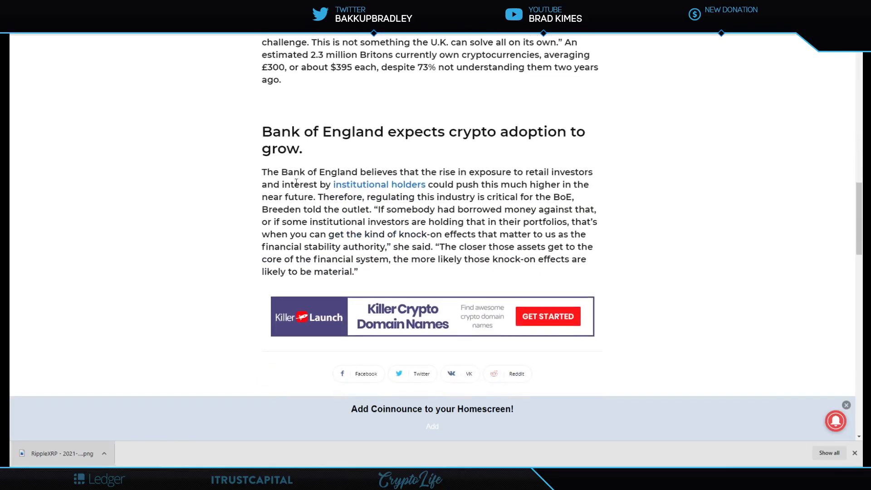
{"action": "mouse_move", "coordinate": [557, 180]}
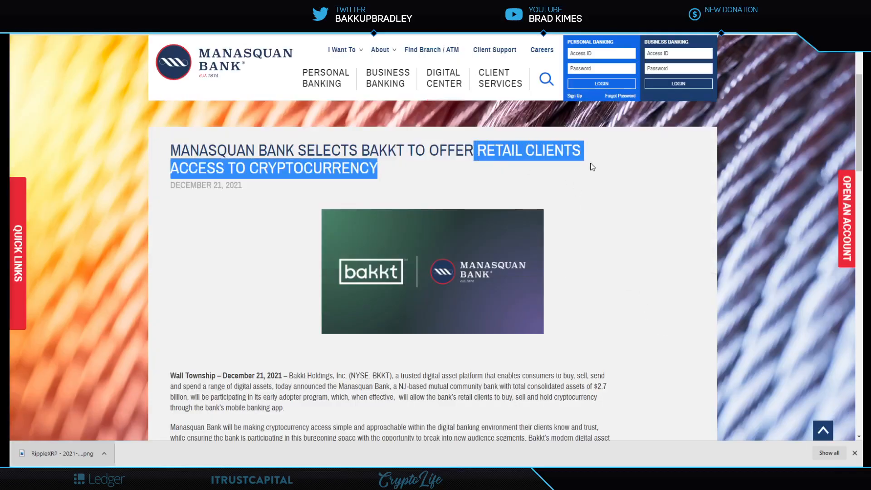
{"action": "mouse_move", "coordinate": [617, 241]}
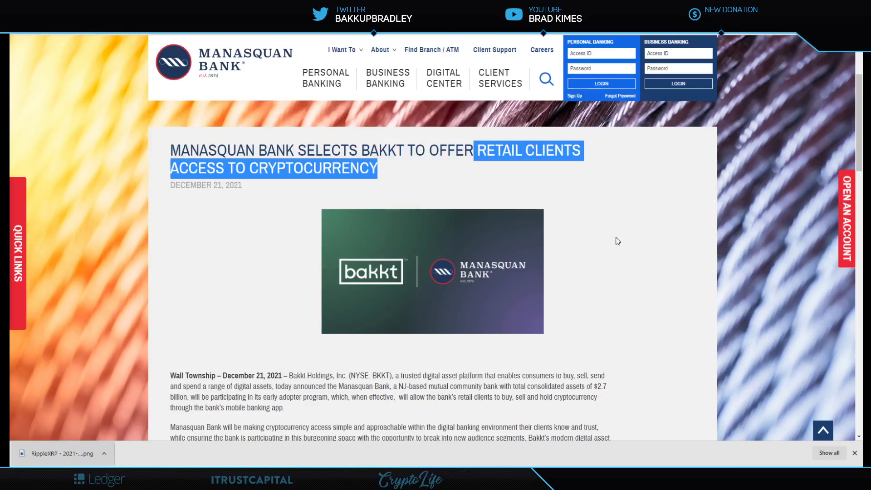
{"action": "mouse_move", "coordinate": [577, 197]}
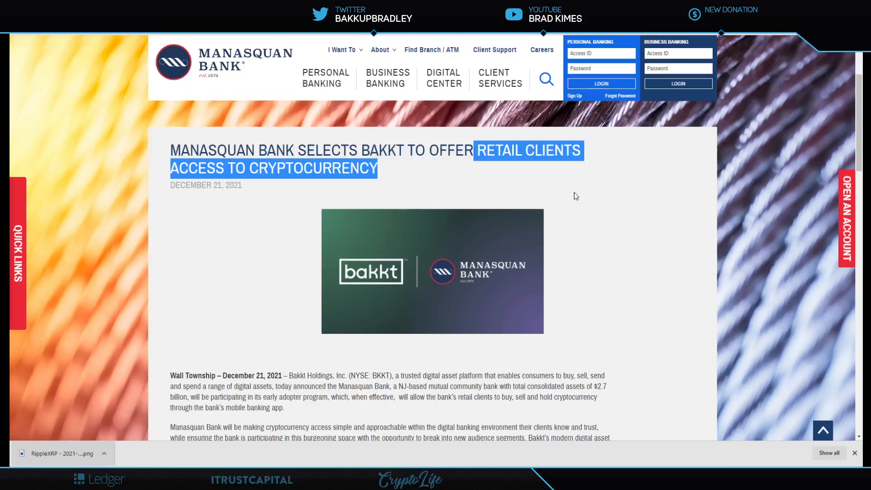
Revisit the Manasquan Bank press release on Bakkt crypto access for retail clients.
{"action": "left_click", "coordinate": [576, 196]}
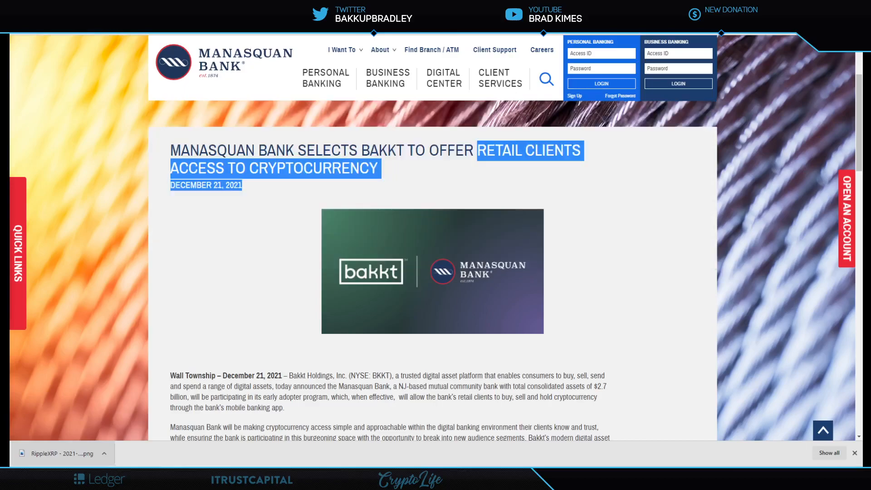
{"action": "scroll", "scroll_direction": "down", "scroll_amount": 3}
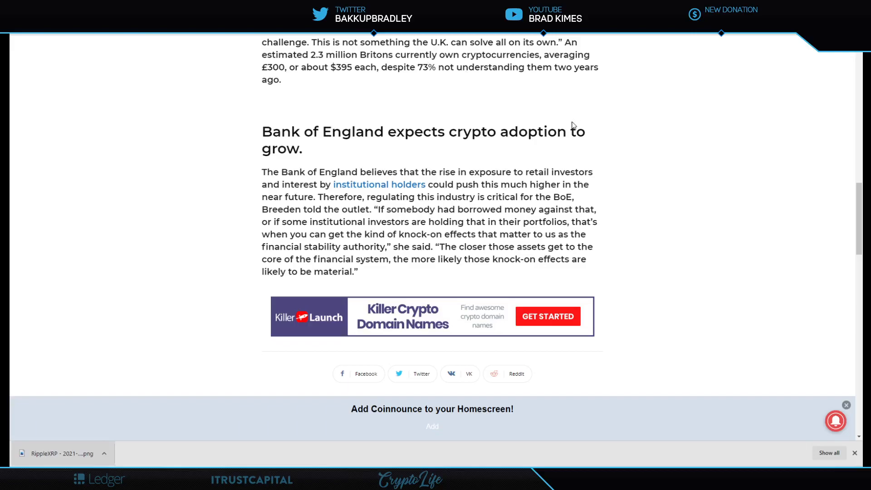
{"action": "mouse_move", "coordinate": [628, 151]}
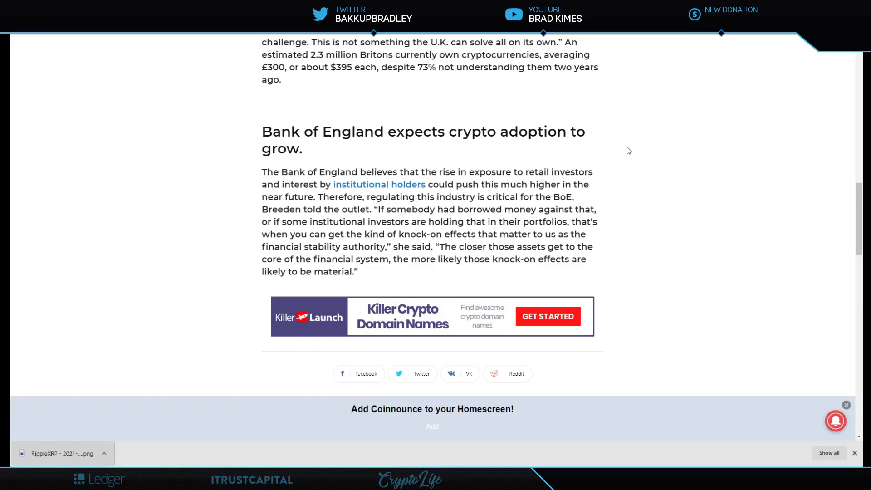
{"action": "mouse_move", "coordinate": [354, 176]}
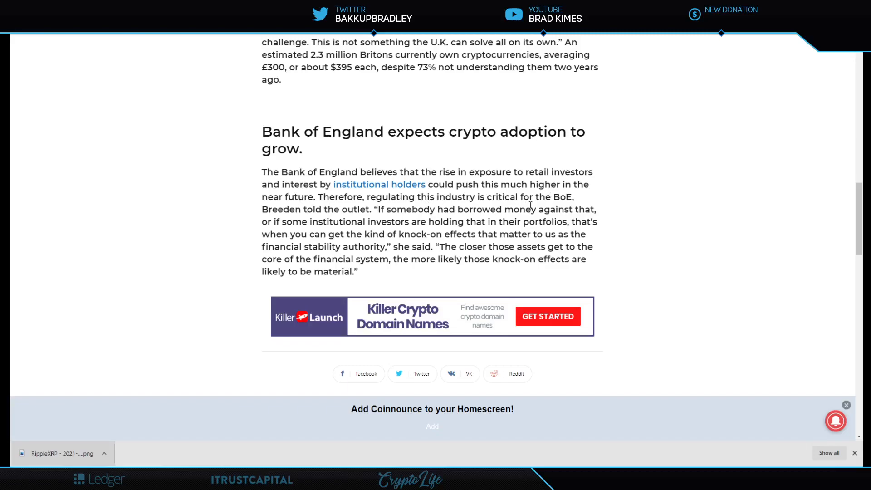
{"action": "mouse_move", "coordinate": [321, 218]}
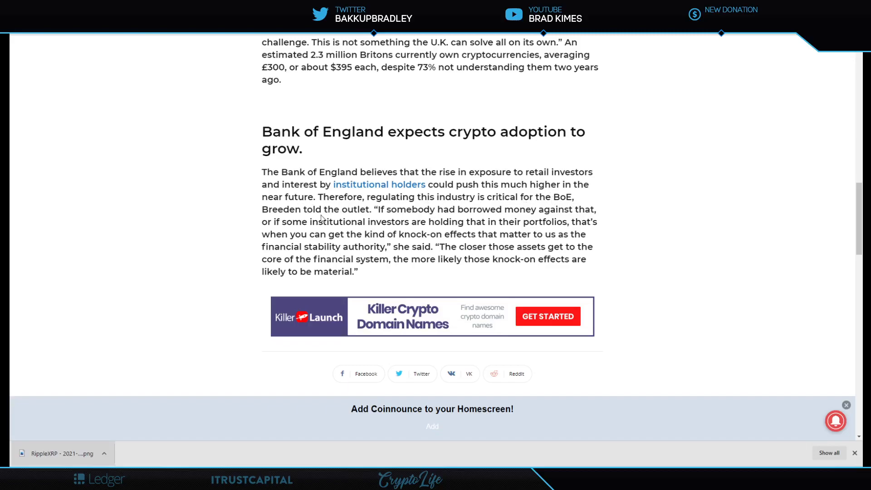
{"action": "mouse_move", "coordinate": [591, 220]}
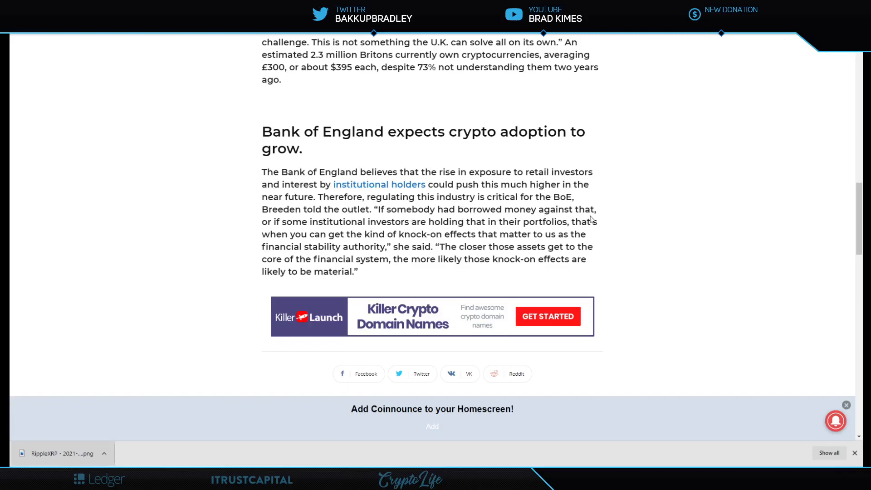
{"action": "mouse_move", "coordinate": [333, 224]}
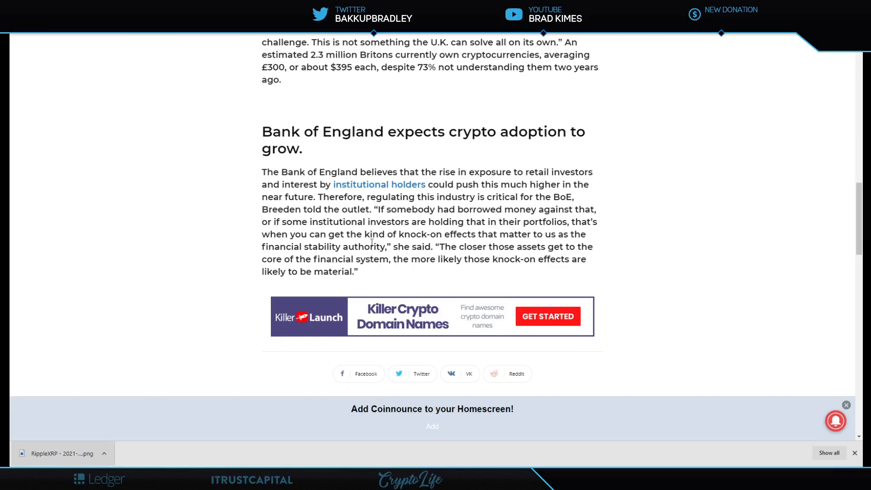
{"action": "mouse_move", "coordinate": [382, 271]}
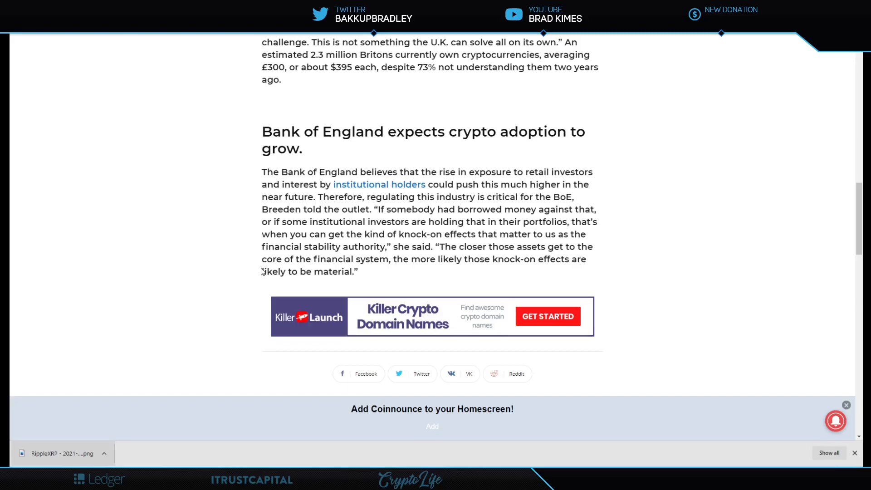
{"action": "mouse_move", "coordinate": [605, 226]}
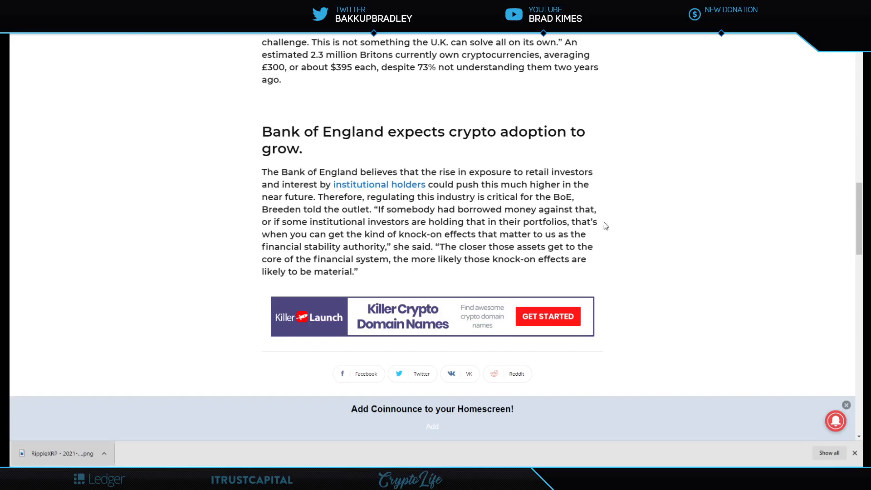
{"action": "mouse_move", "coordinate": [639, 219]}
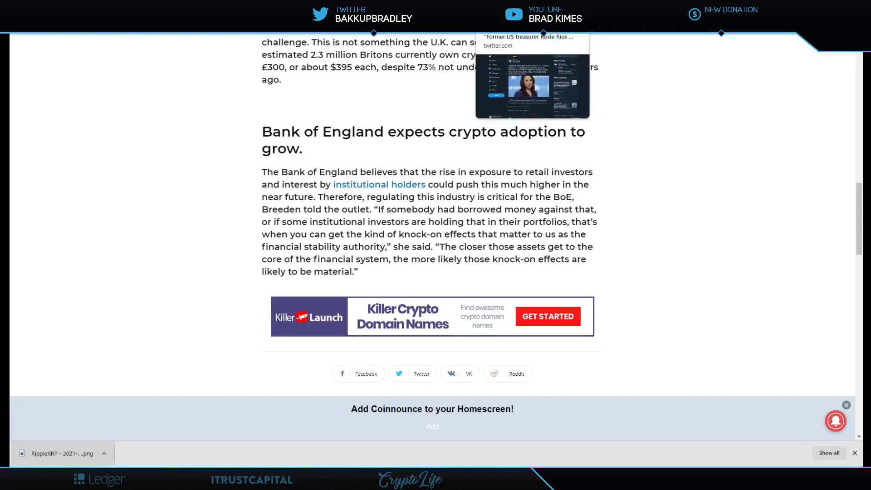
From the Rosie Rios tweet, open CNBC Make It's 'former U.S. Treasurer on crypto investing in 2022' article.
{"action": "left_click", "coordinate": [531, 83]}
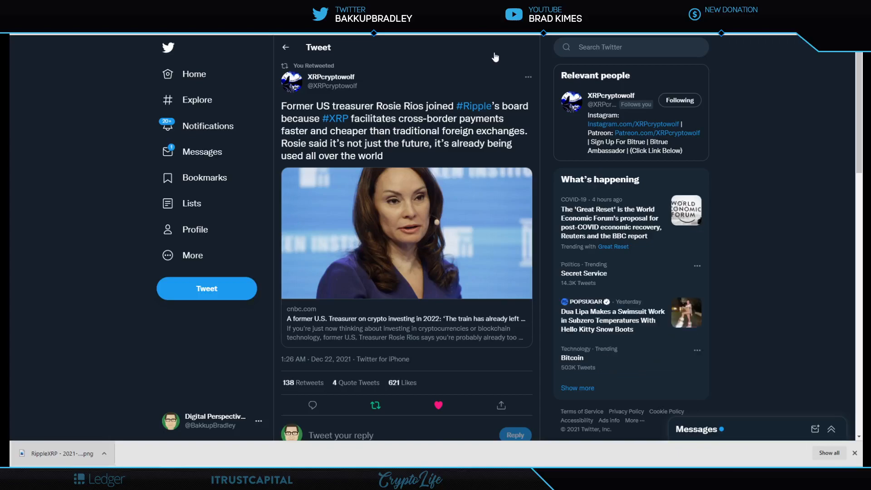
{"action": "mouse_move", "coordinate": [443, 73]}
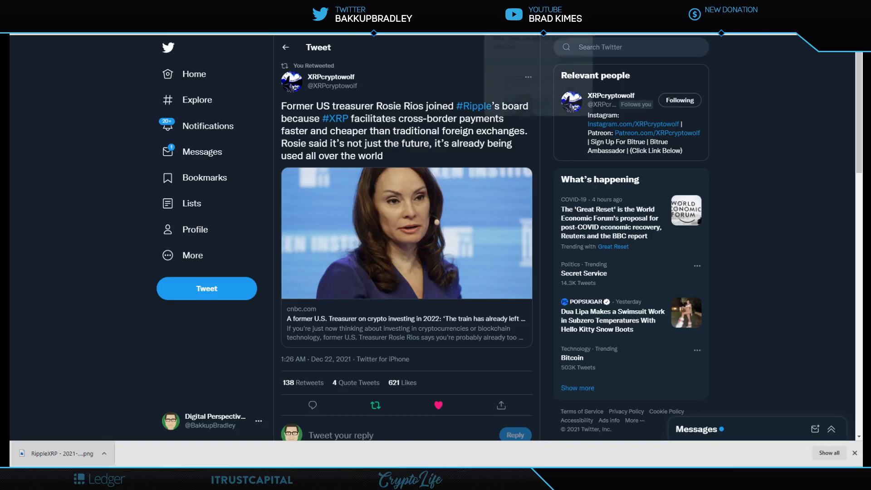
{"action": "left_click", "coordinate": [405, 325]}
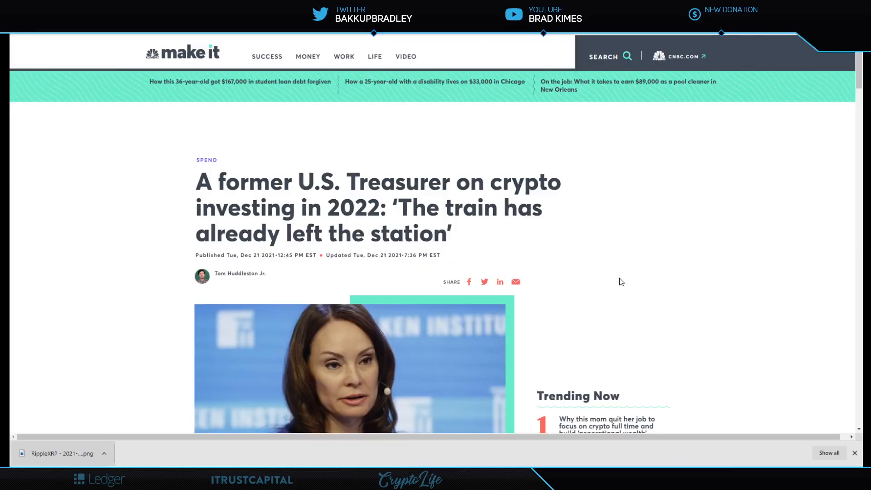
{"action": "scroll", "scroll_direction": "down", "scroll_amount": 3}
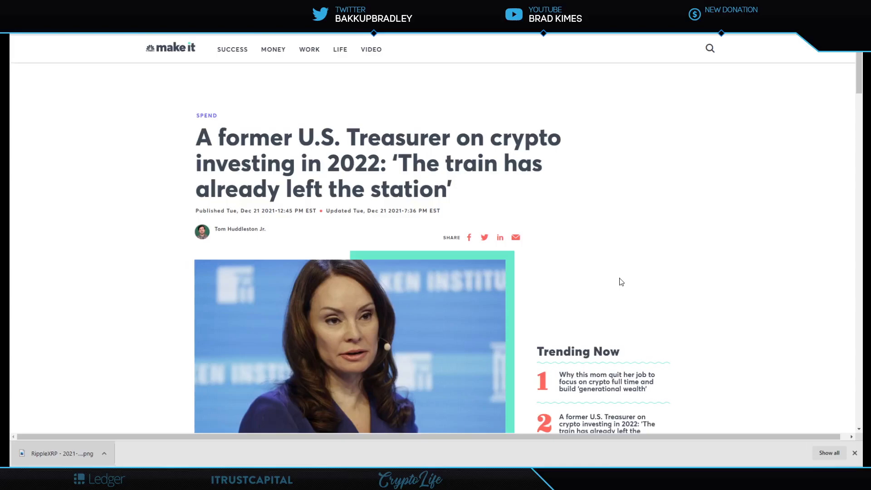
{"action": "mouse_move", "coordinate": [613, 219]}
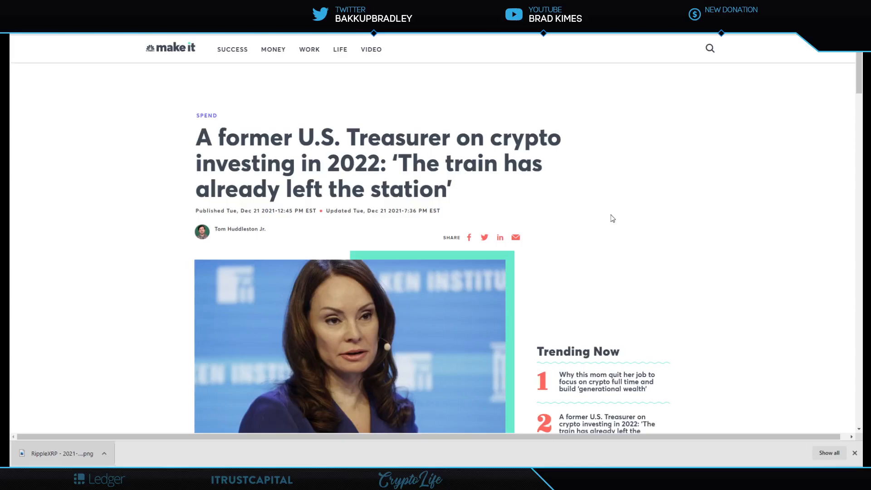
Read the CNBC article down to Rios's hopes for regulatory clarity.
{"action": "scroll", "scroll_direction": "down", "scroll_amount": 3}
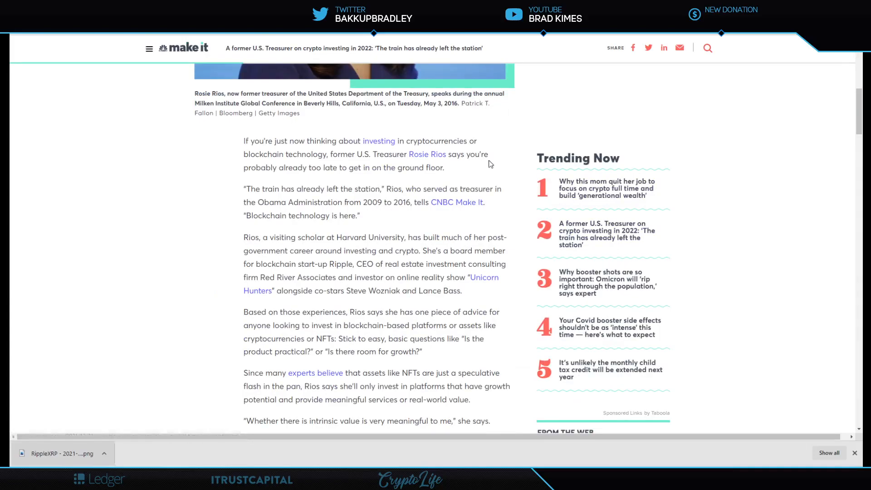
{"action": "mouse_move", "coordinate": [475, 186]}
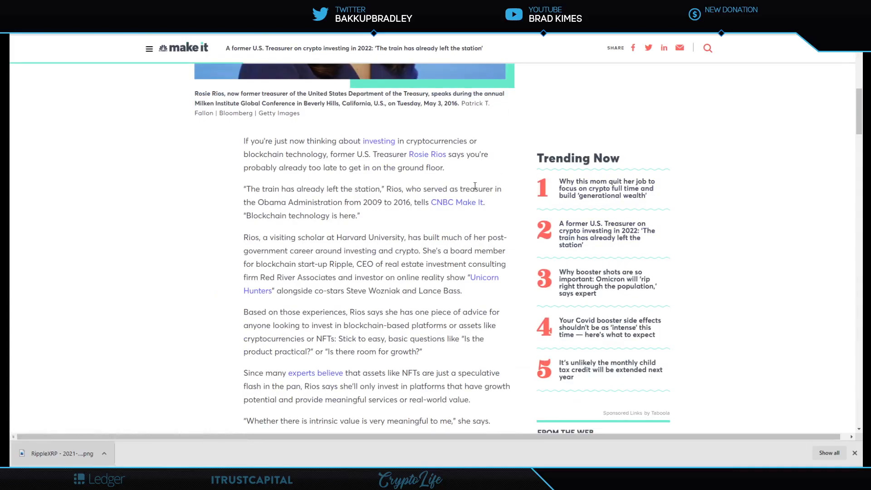
{"action": "scroll", "scroll_direction": "down", "scroll_amount": 3}
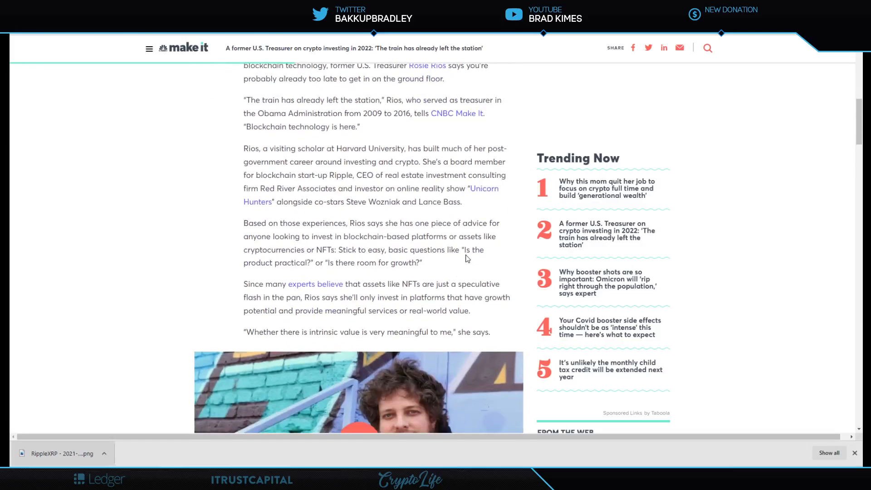
{"action": "mouse_move", "coordinate": [468, 216]}
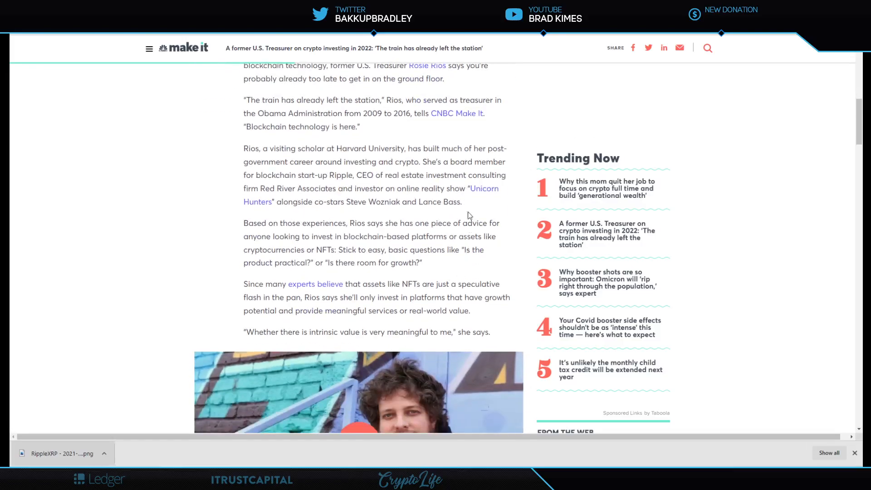
{"action": "scroll", "scroll_direction": "down", "scroll_amount": 3}
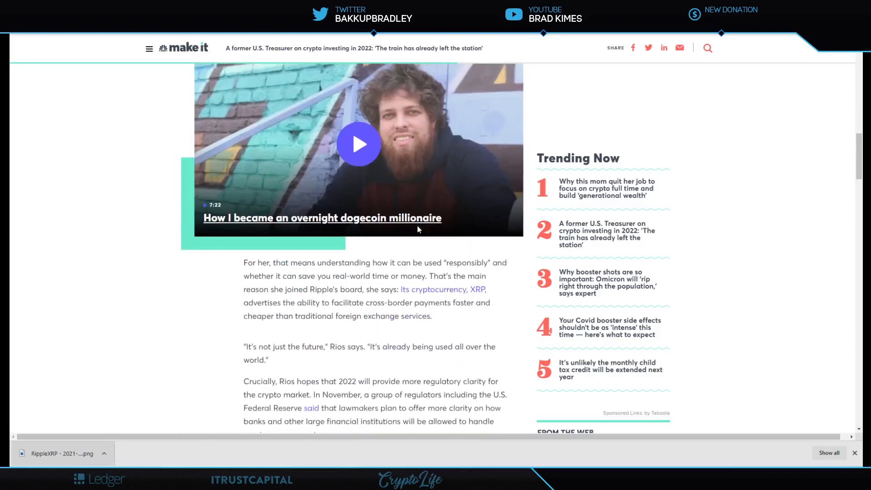
{"action": "scroll", "scroll_direction": "down", "scroll_amount": 3}
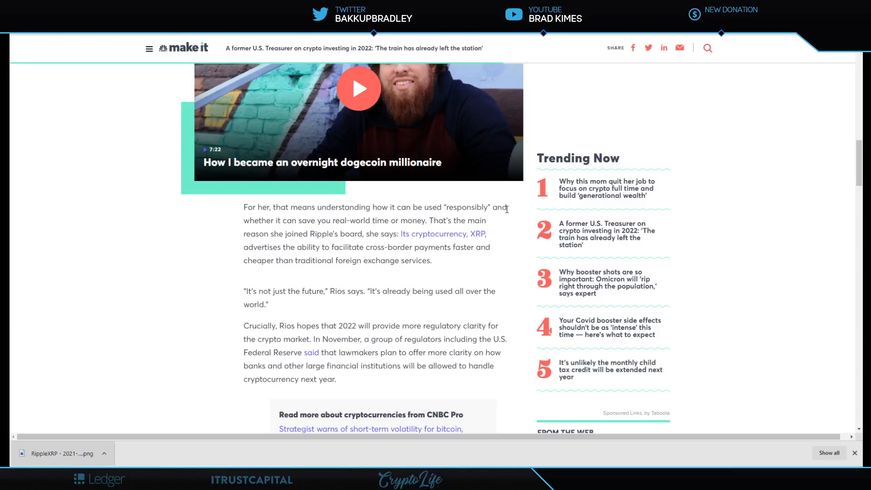
{"action": "mouse_move", "coordinate": [304, 229]}
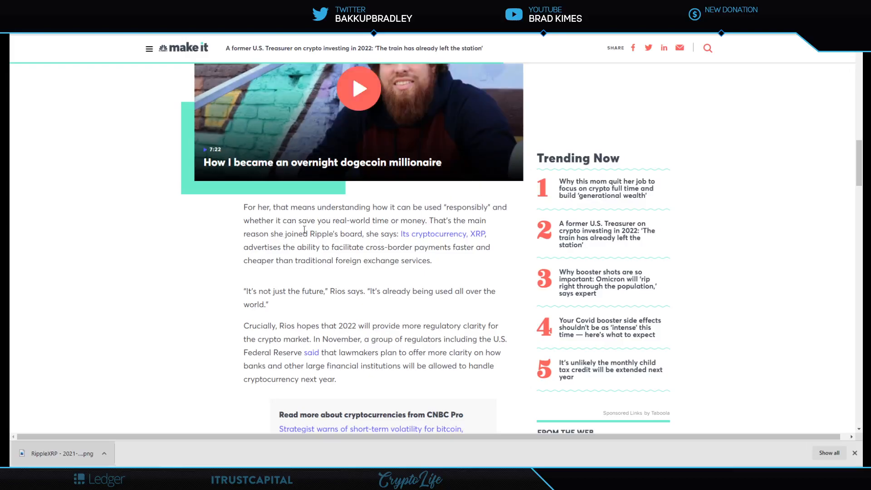
{"action": "mouse_move", "coordinate": [455, 229]}
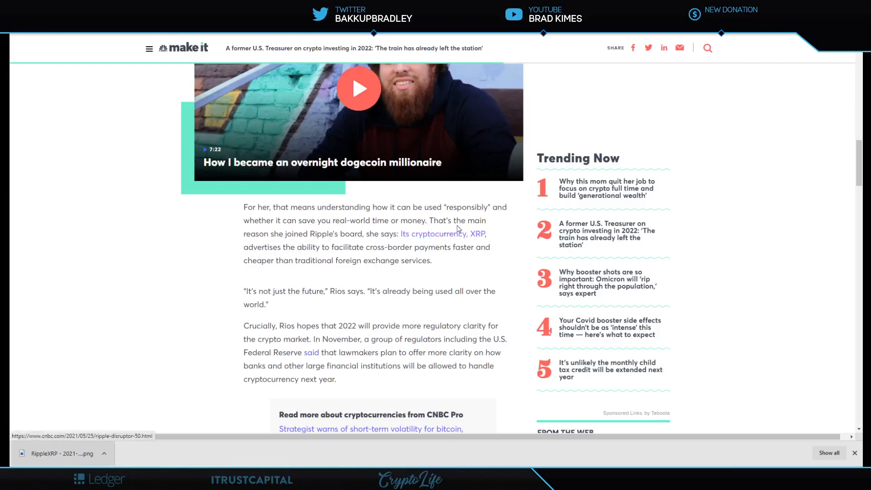
{"action": "mouse_move", "coordinate": [331, 237]}
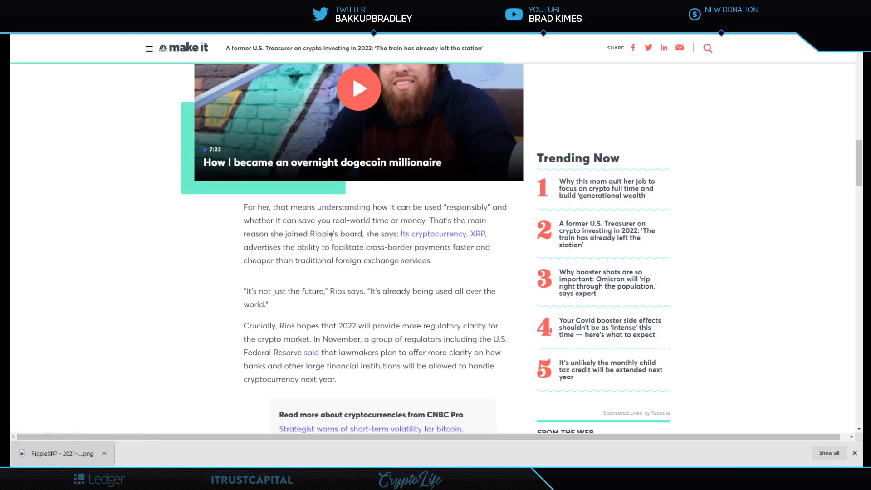
{"action": "mouse_move", "coordinate": [459, 243]}
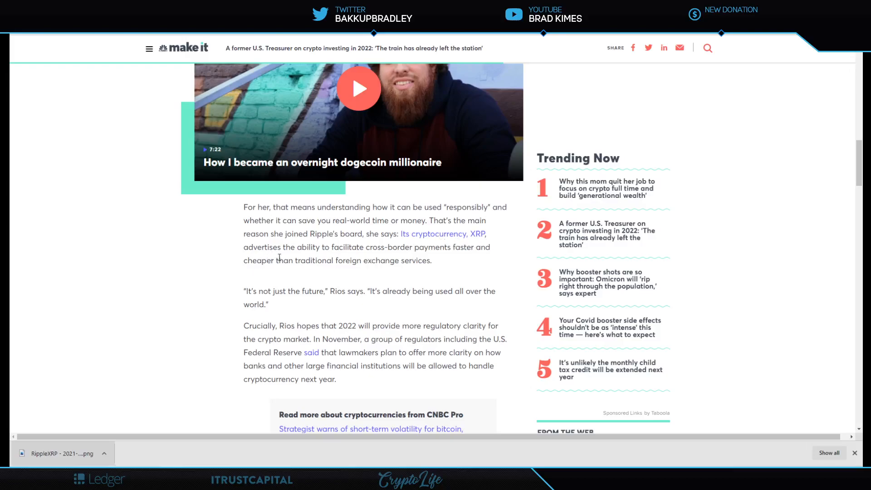
{"action": "mouse_move", "coordinate": [468, 257]}
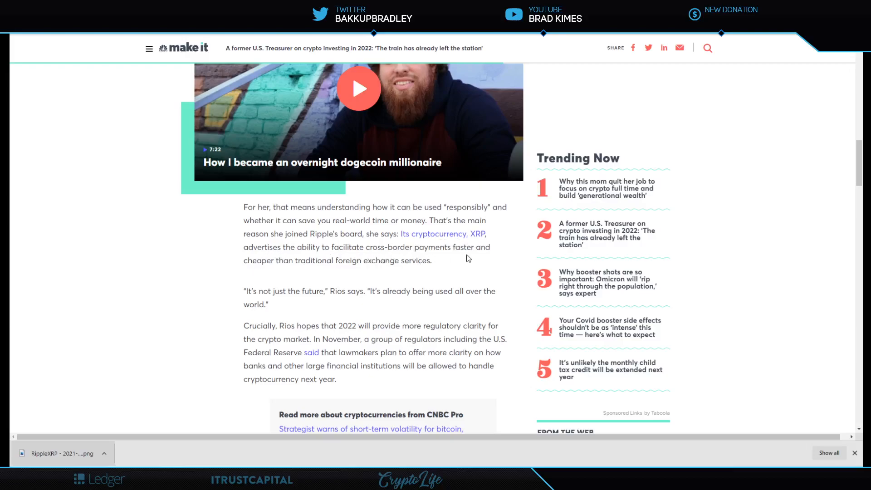
{"action": "mouse_move", "coordinate": [266, 270]}
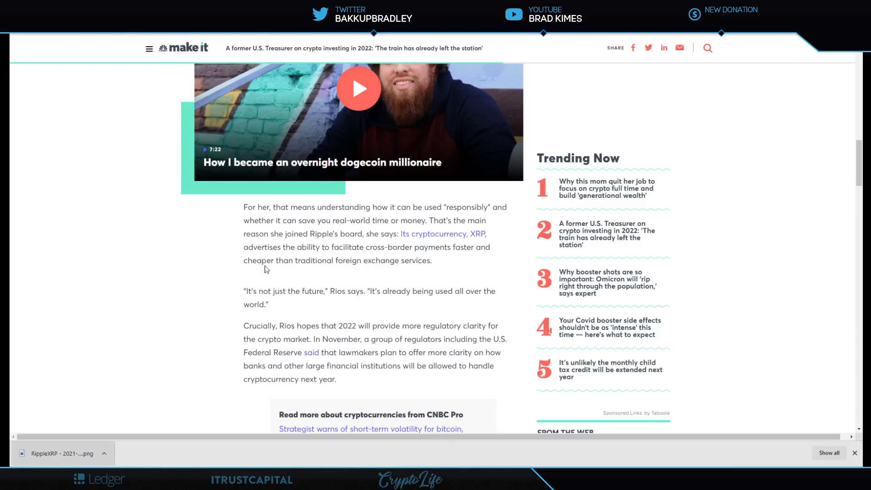
{"action": "mouse_move", "coordinate": [447, 266]}
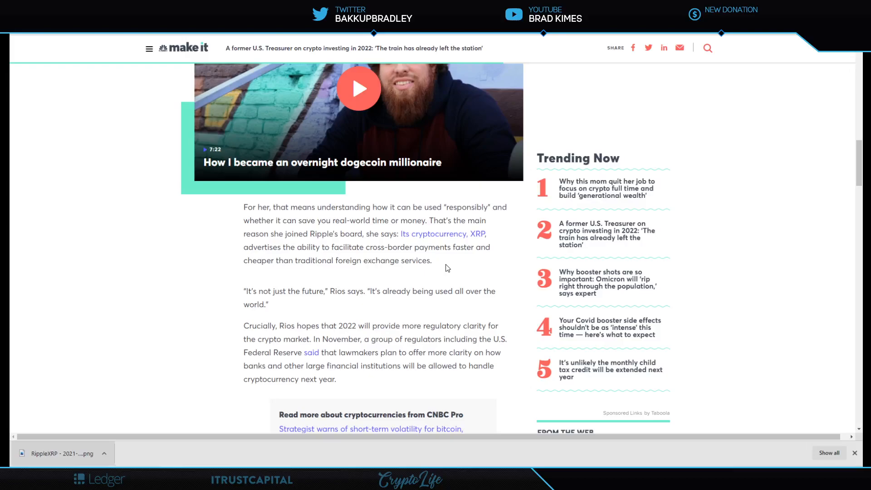
{"action": "mouse_move", "coordinate": [363, 291]}
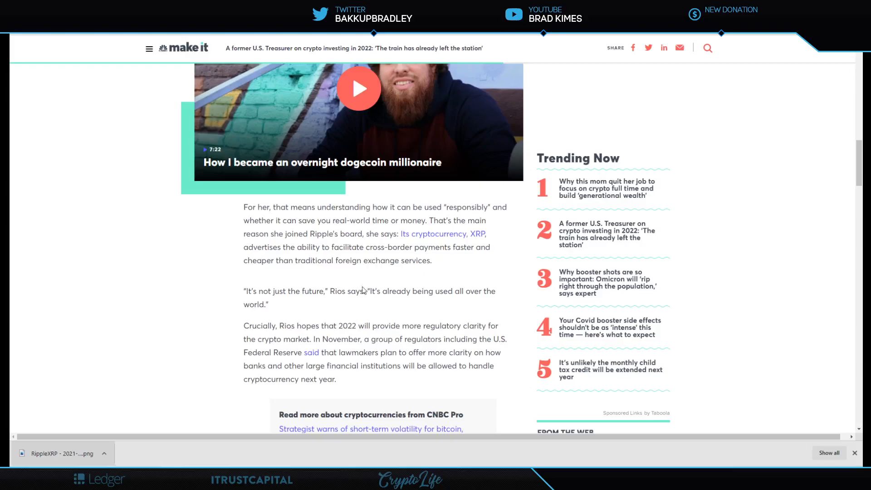
{"action": "mouse_move", "coordinate": [459, 307]}
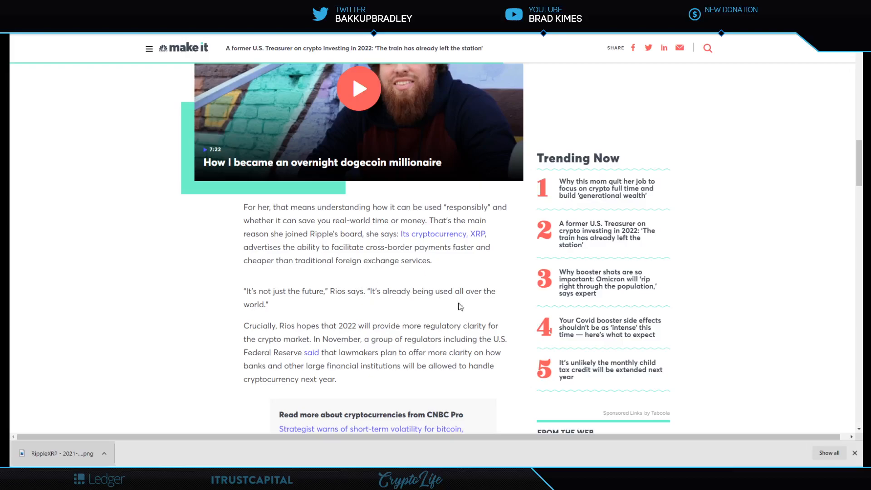
{"action": "mouse_move", "coordinate": [295, 293]}
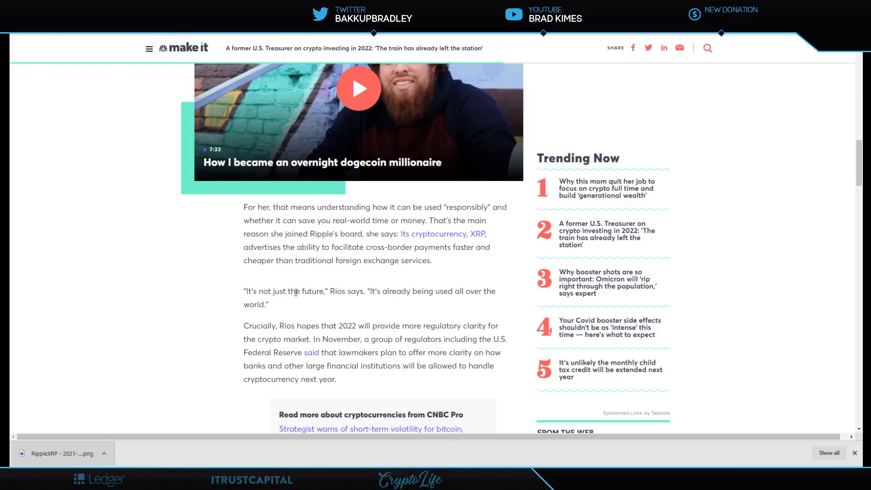
{"action": "scroll", "scroll_direction": "down", "scroll_amount": 3}
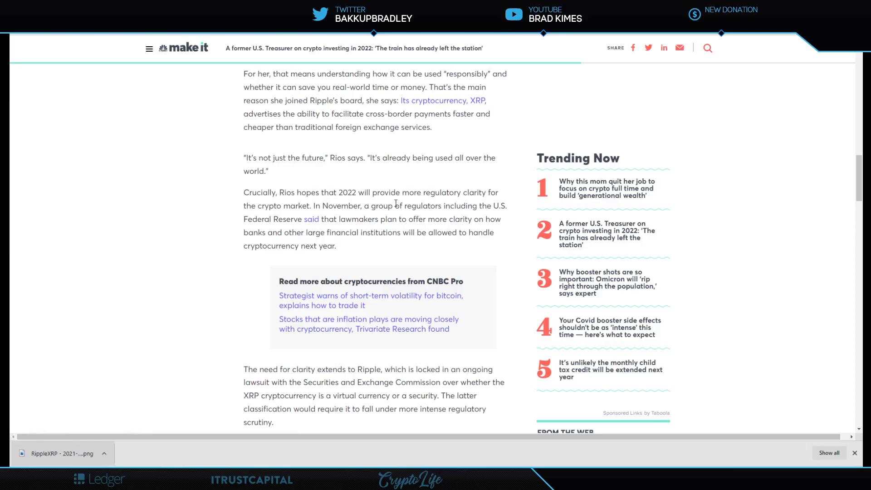
{"action": "mouse_move", "coordinate": [273, 217]}
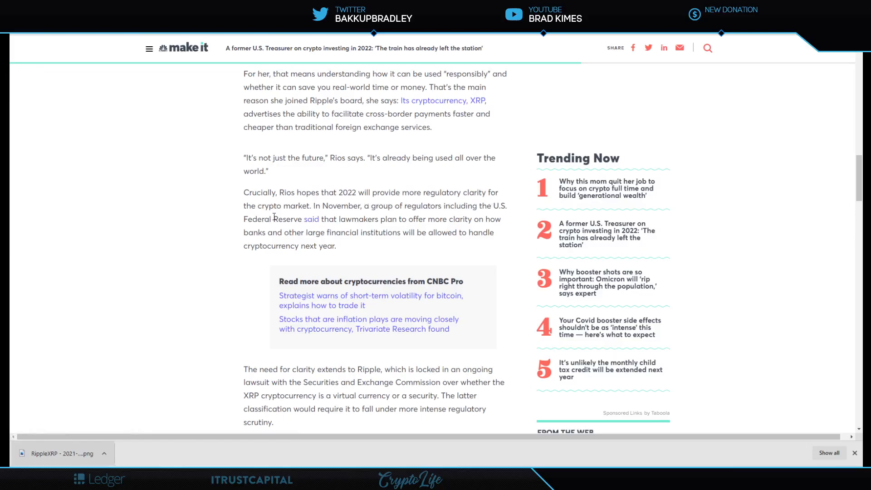
{"action": "mouse_move", "coordinate": [505, 210]}
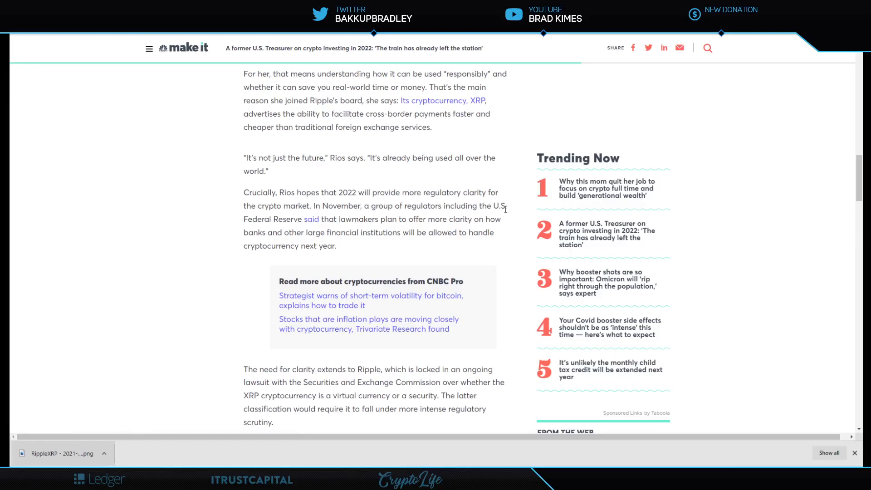
{"action": "mouse_move", "coordinate": [479, 212]}
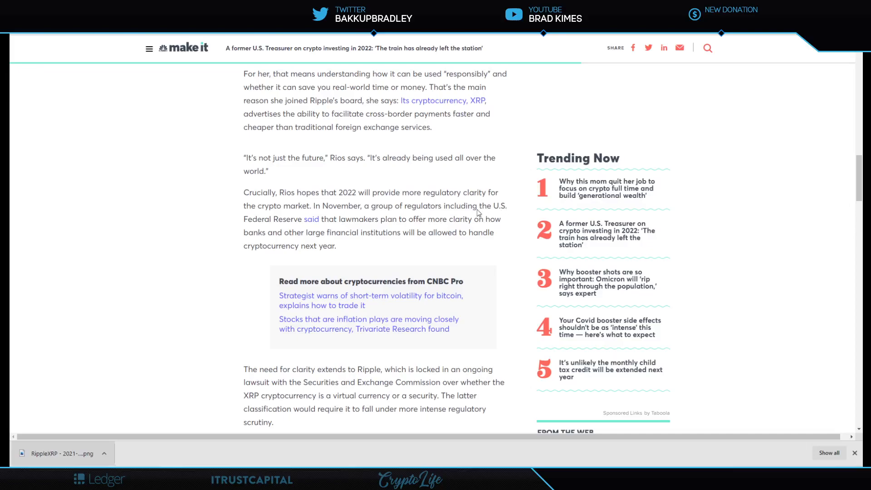
{"action": "mouse_move", "coordinate": [443, 232]}
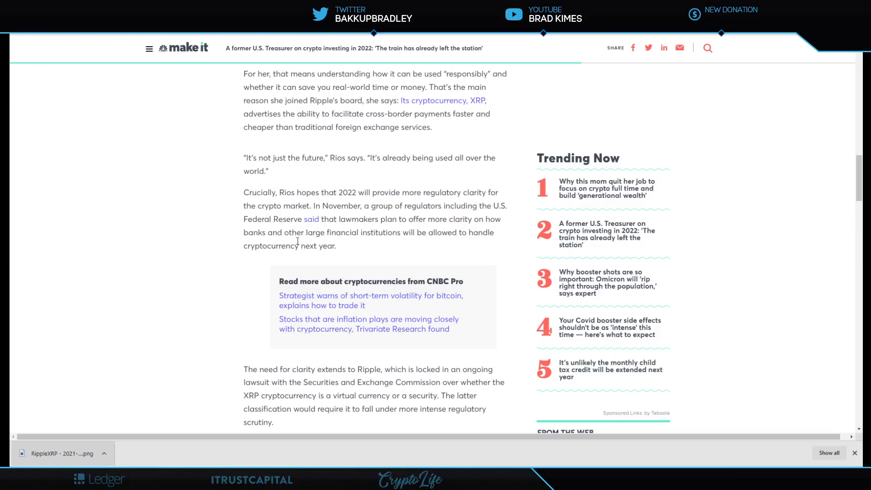
{"action": "mouse_move", "coordinate": [479, 243]}
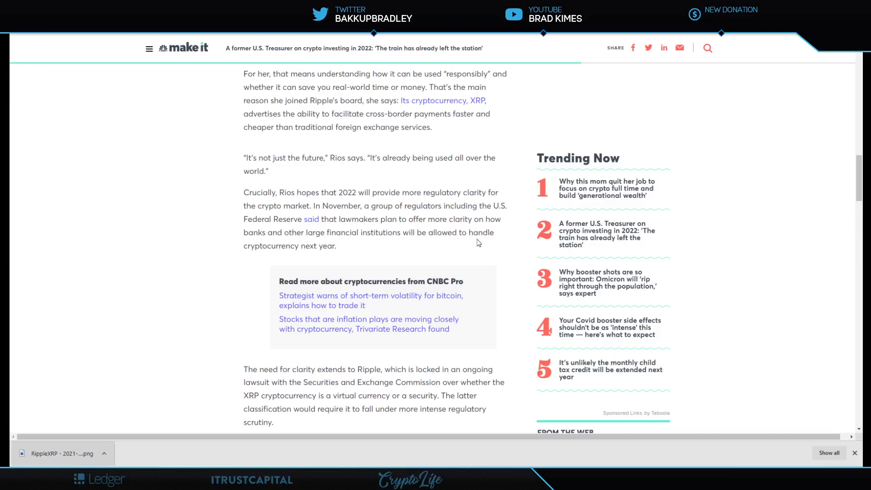
{"action": "mouse_move", "coordinate": [377, 255]}
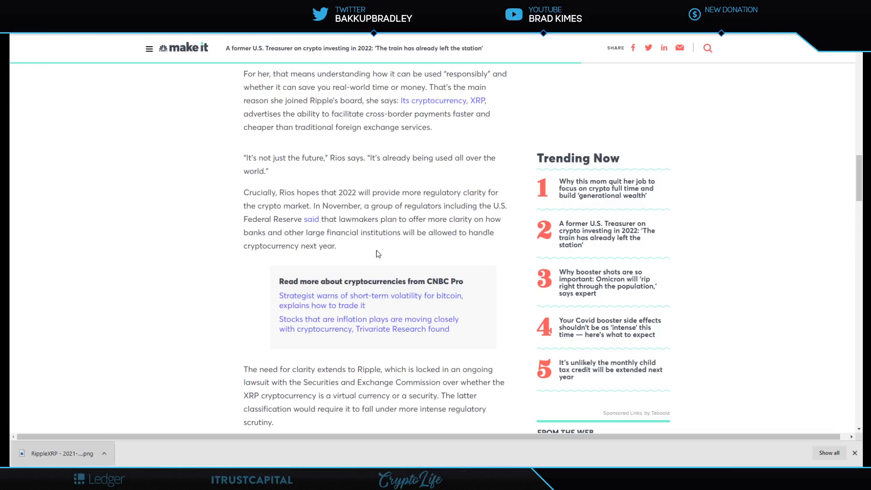
{"action": "scroll", "scroll_direction": "down", "scroll_amount": 3}
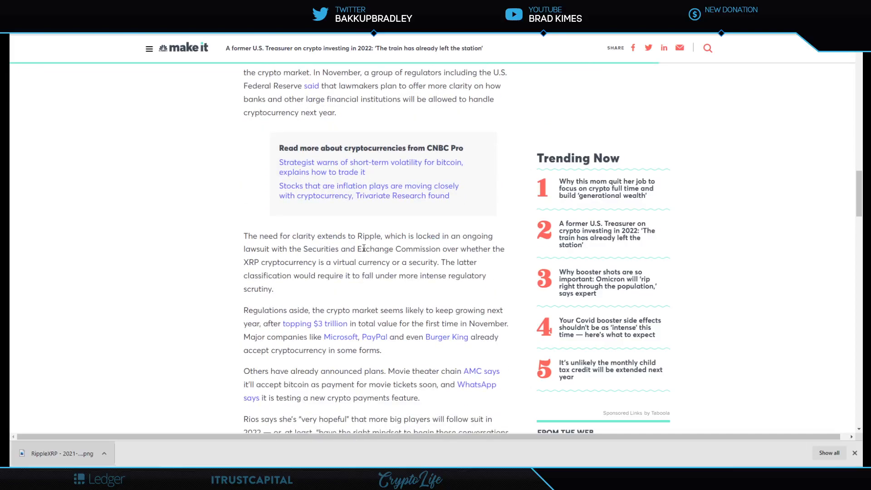
{"action": "mouse_move", "coordinate": [226, 232]}
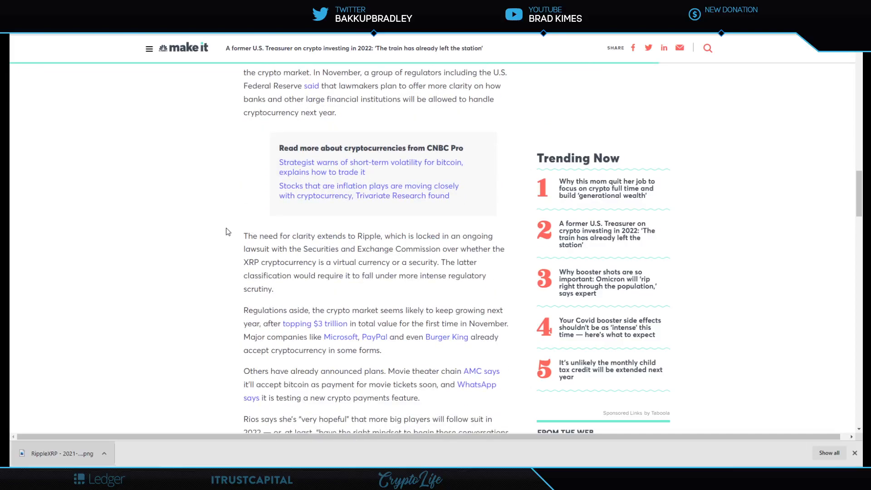
{"action": "mouse_move", "coordinate": [495, 260]}
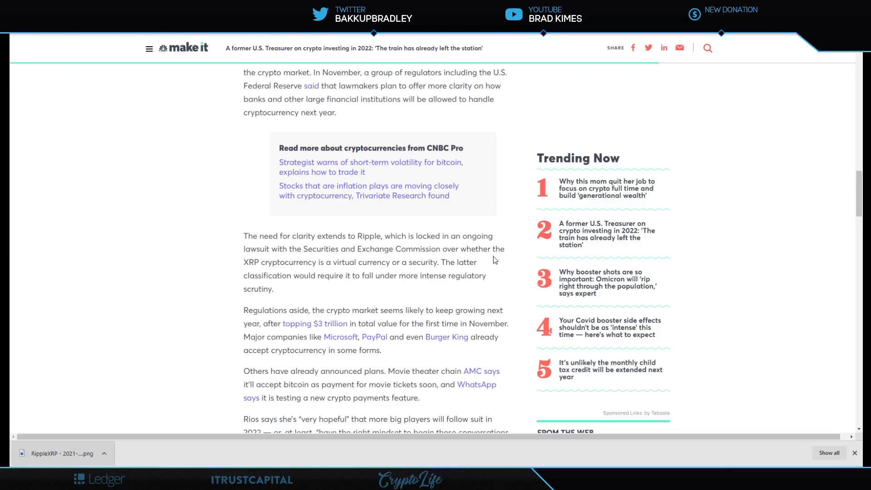
{"action": "mouse_move", "coordinate": [436, 272]}
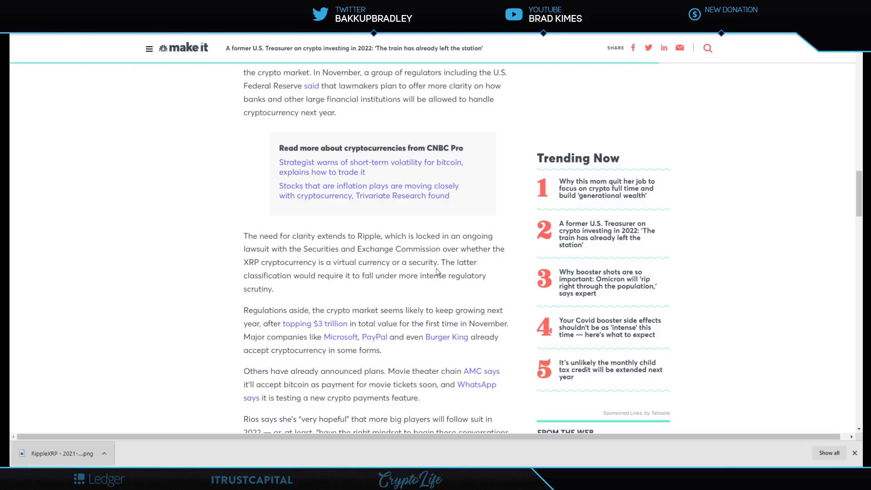
{"action": "mouse_move", "coordinate": [352, 290]}
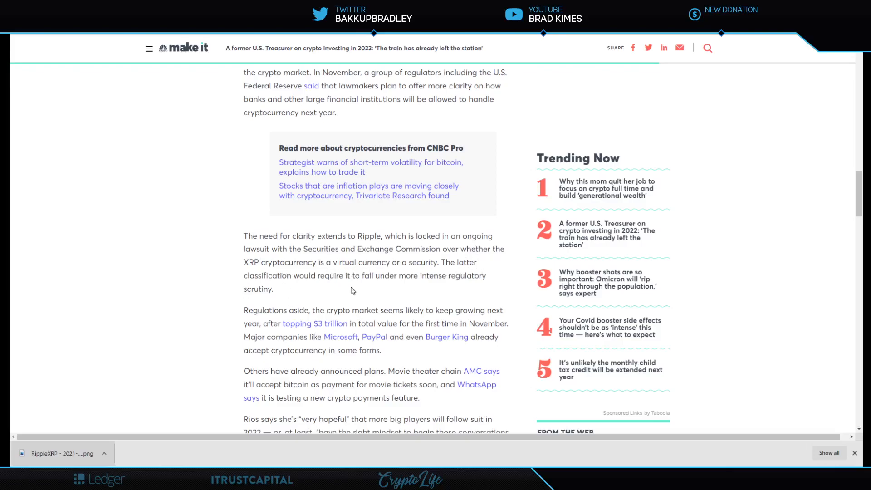
{"action": "mouse_move", "coordinate": [464, 286]}
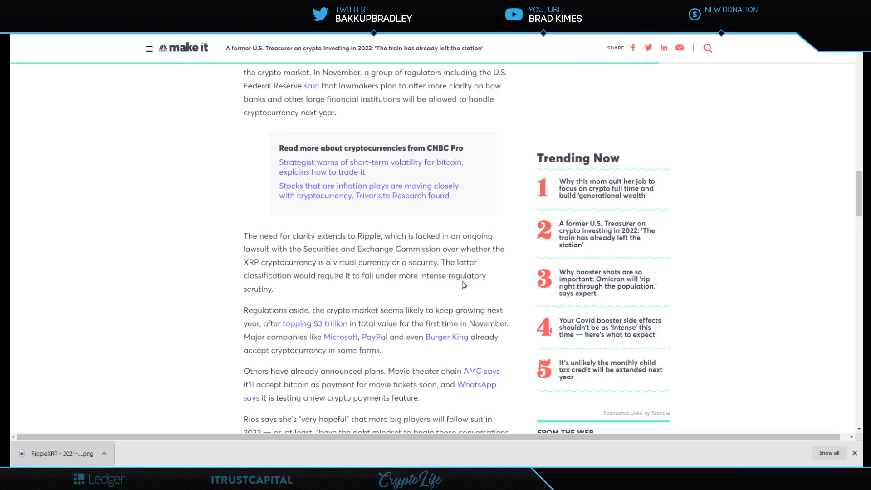
{"action": "scroll", "scroll_direction": "down", "scroll_amount": 3}
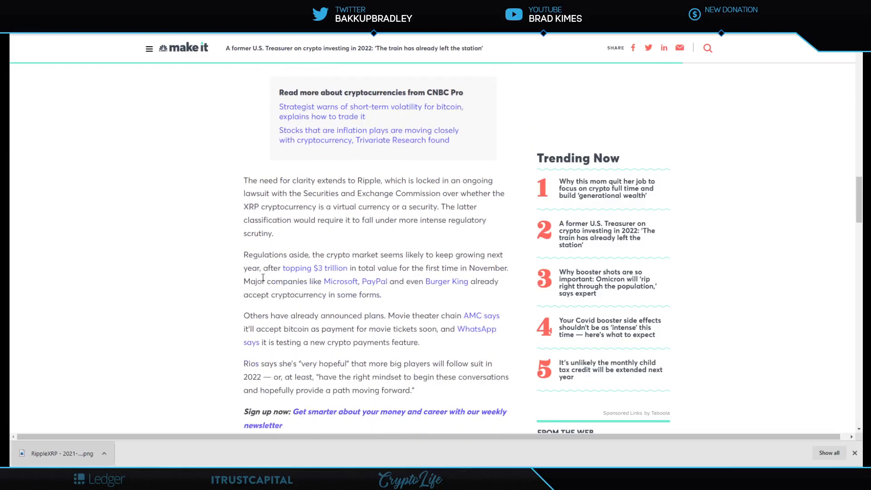
{"action": "scroll", "scroll_direction": "down", "scroll_amount": 3}
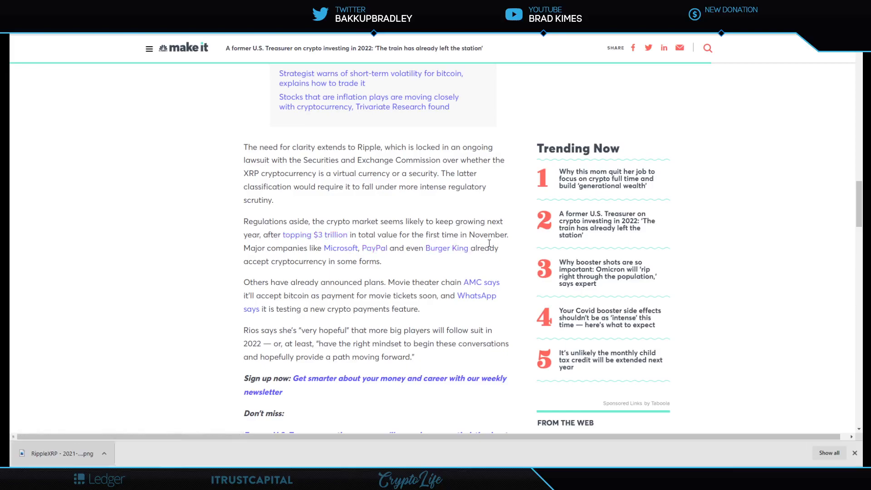
{"action": "mouse_move", "coordinate": [330, 259]}
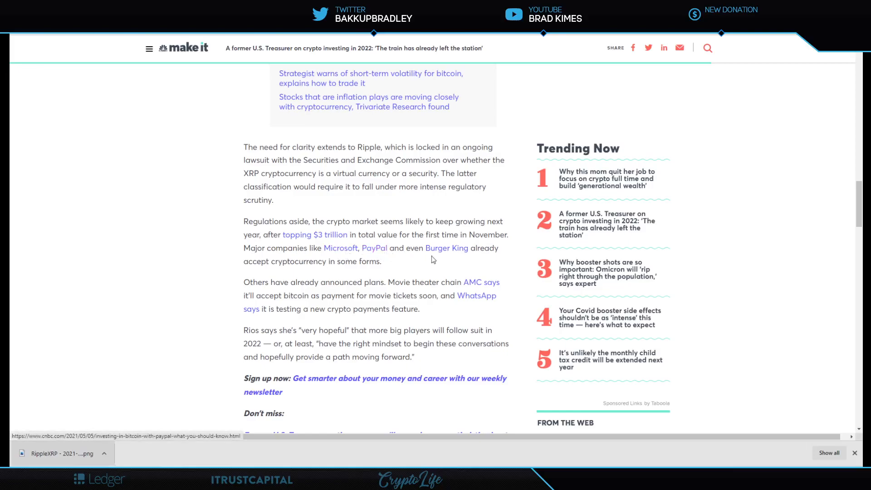
{"action": "mouse_move", "coordinate": [308, 272]}
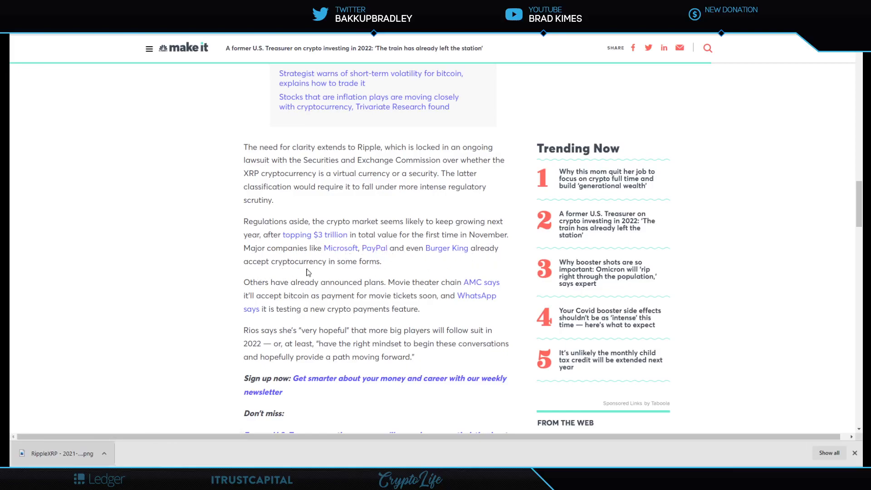
{"action": "mouse_move", "coordinate": [321, 280]}
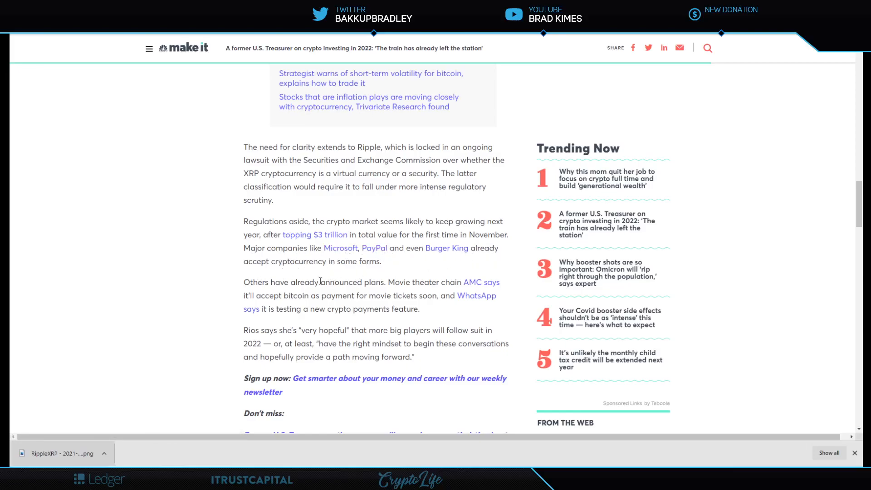
{"action": "scroll", "scroll_direction": "down", "scroll_amount": 3}
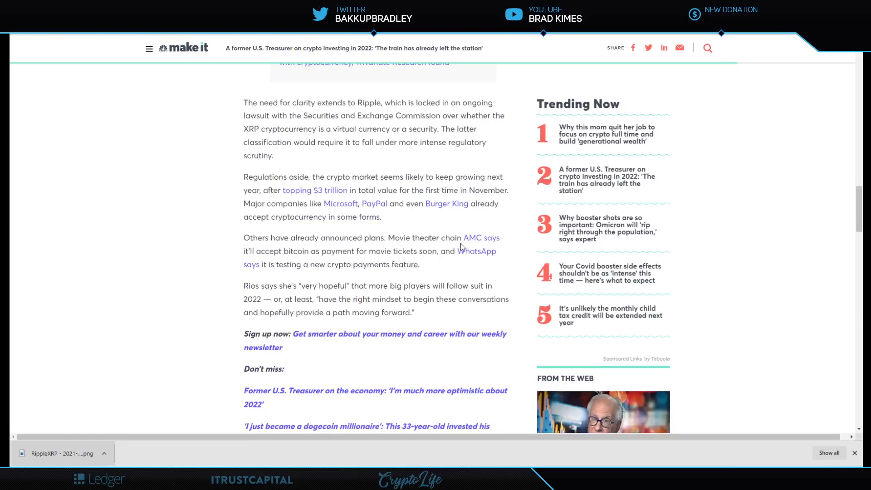
{"action": "mouse_move", "coordinate": [266, 260]}
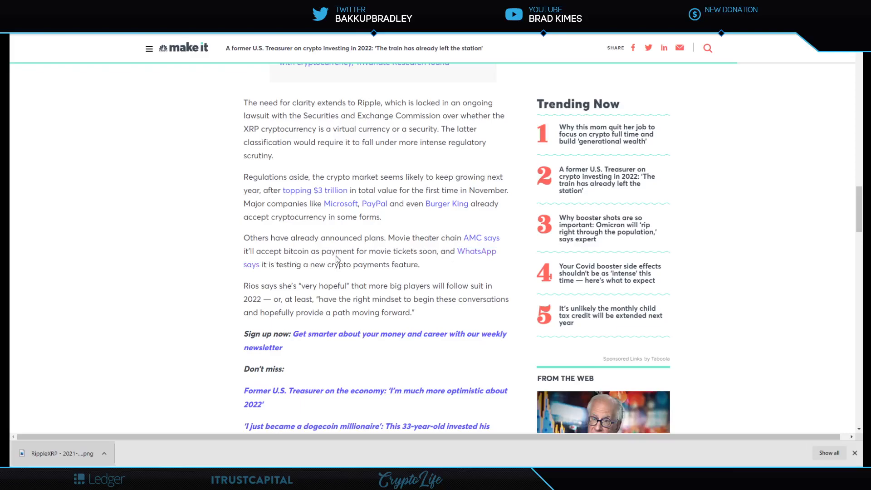
{"action": "scroll", "scroll_direction": "down", "scroll_amount": 3}
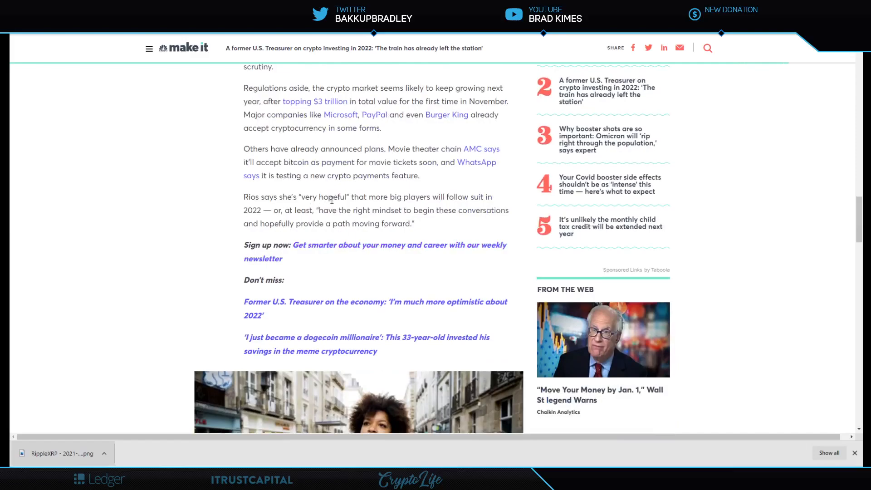
{"action": "mouse_move", "coordinate": [488, 206]}
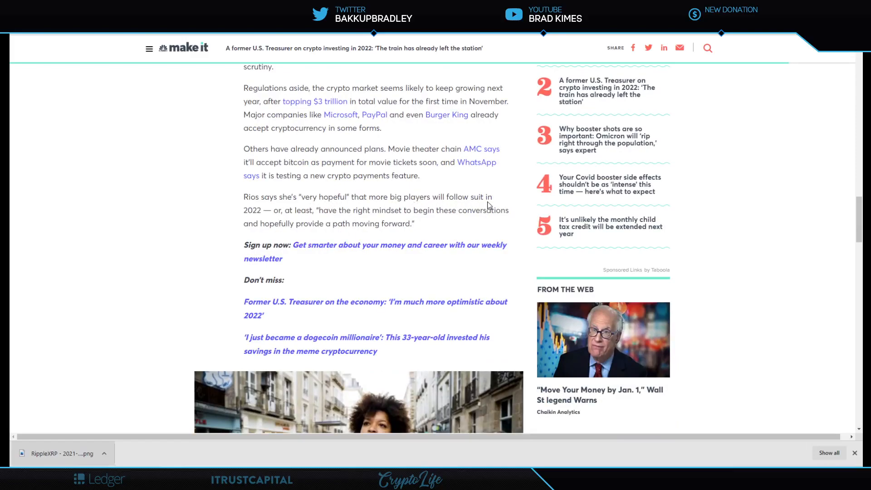
{"action": "mouse_move", "coordinate": [305, 219]}
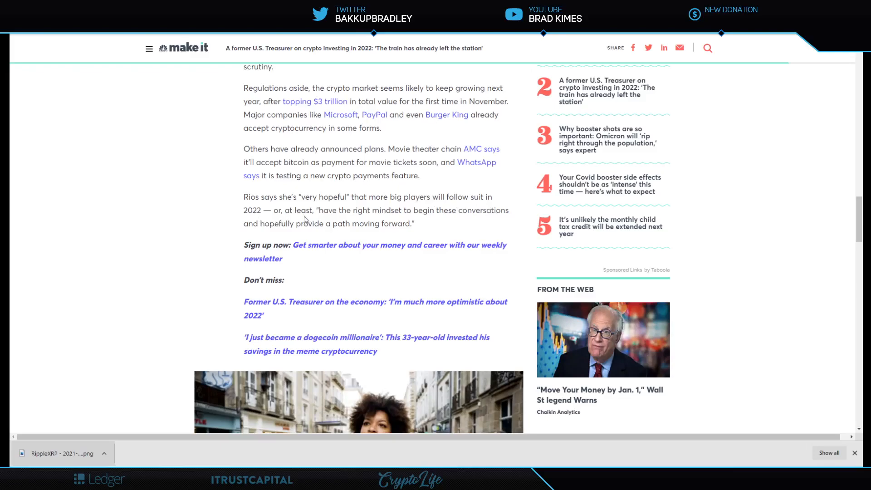
{"action": "mouse_move", "coordinate": [494, 213]}
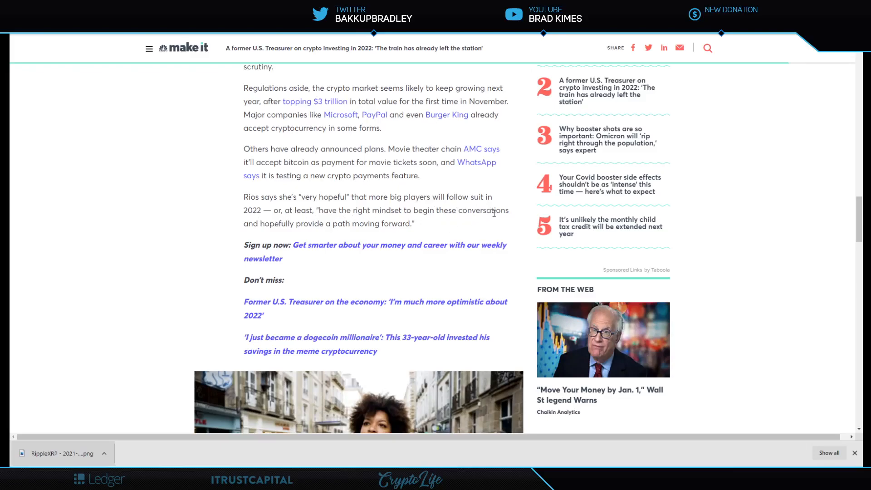
{"action": "mouse_move", "coordinate": [382, 227]}
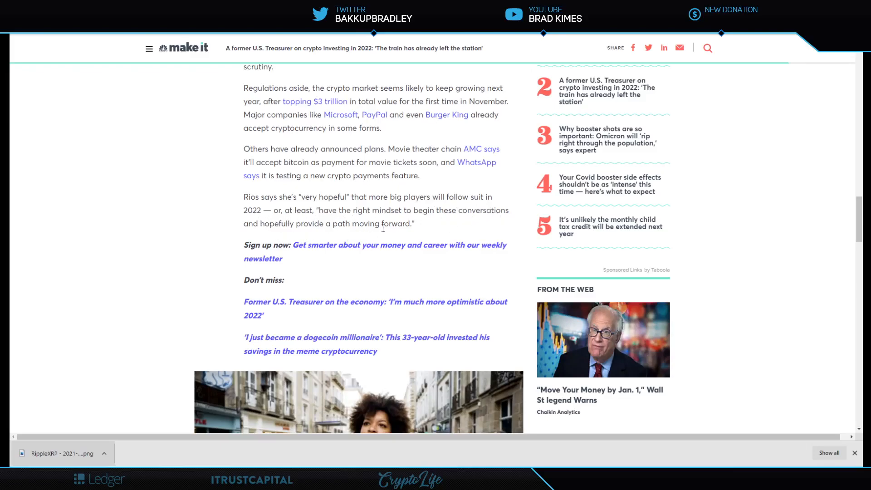
{"action": "mouse_move", "coordinate": [434, 231]}
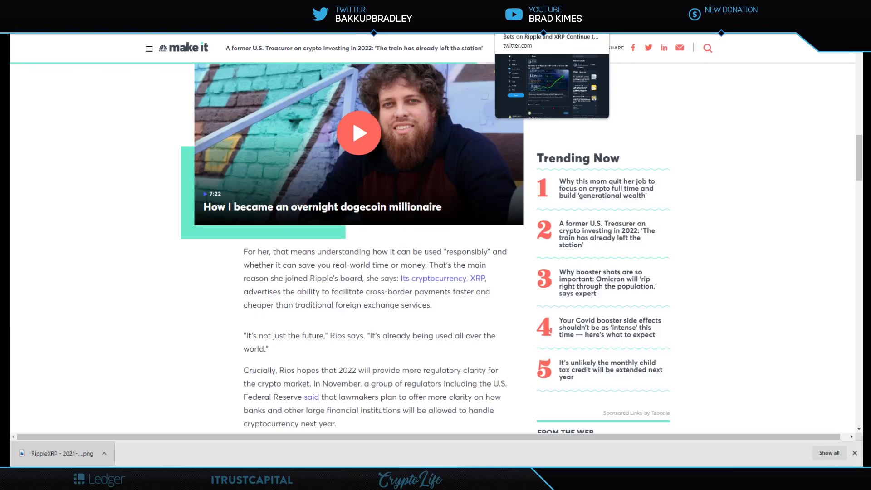
Switch to the Twitter tab with Michael's retweet on market bets driving XRP towards $1.
{"action": "left_click", "coordinate": [550, 73]}
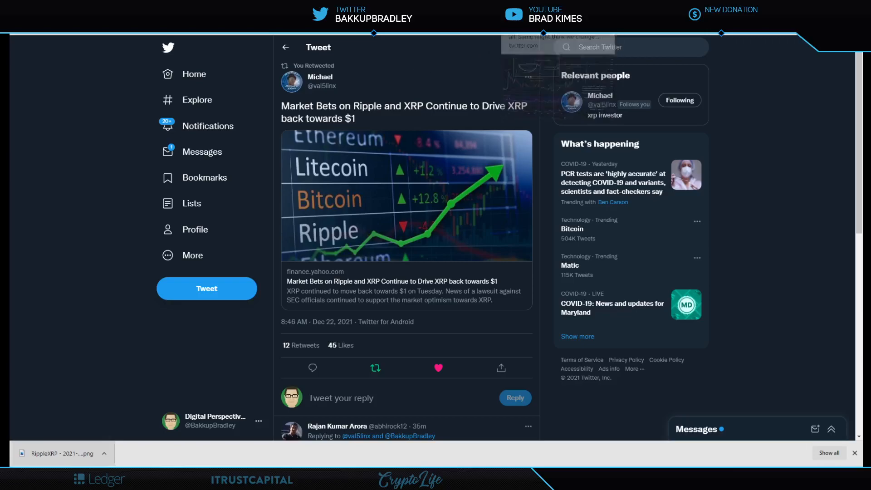
{"action": "left_click", "coordinate": [407, 196]}
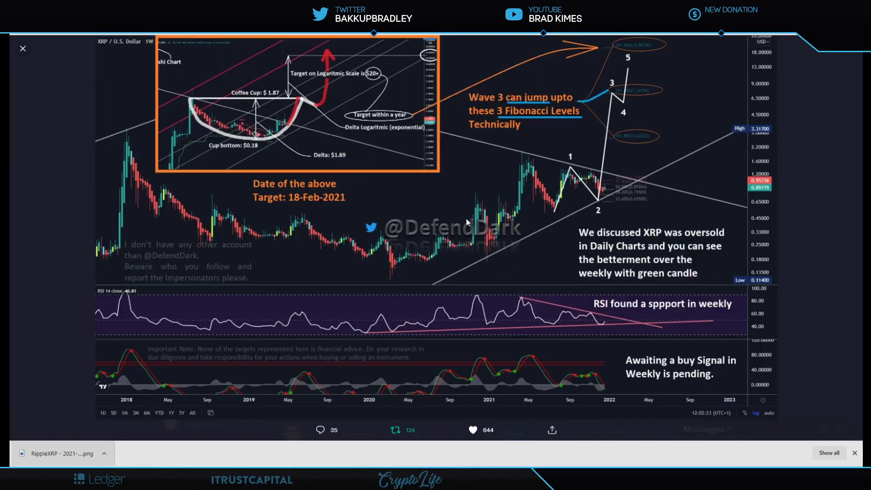
{"action": "mouse_move", "coordinate": [59, 156]}
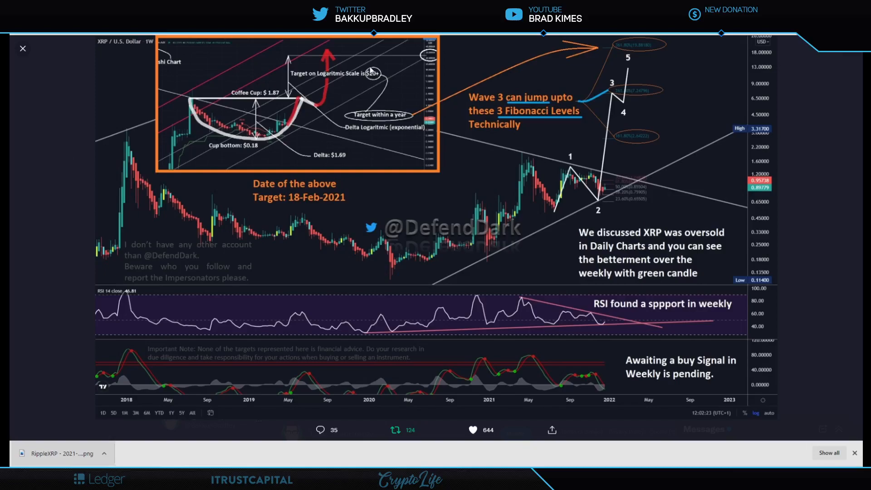
{"action": "mouse_move", "coordinate": [360, 98]}
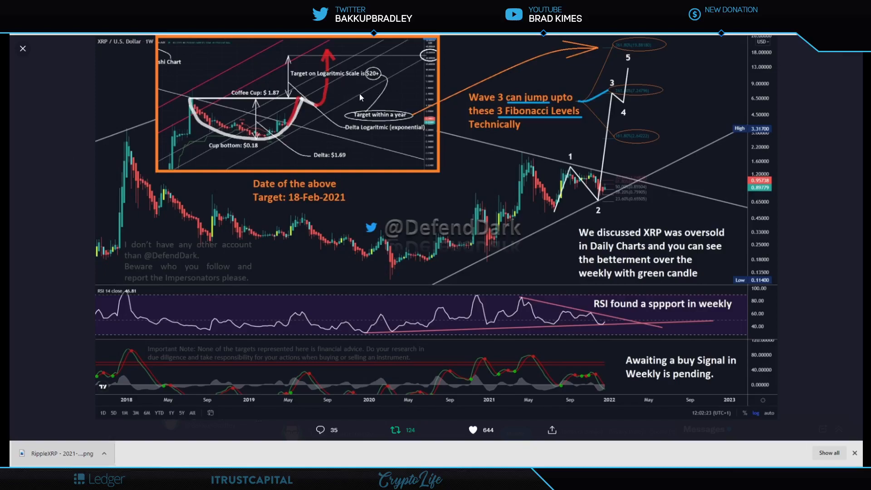
{"action": "mouse_move", "coordinate": [157, 138]}
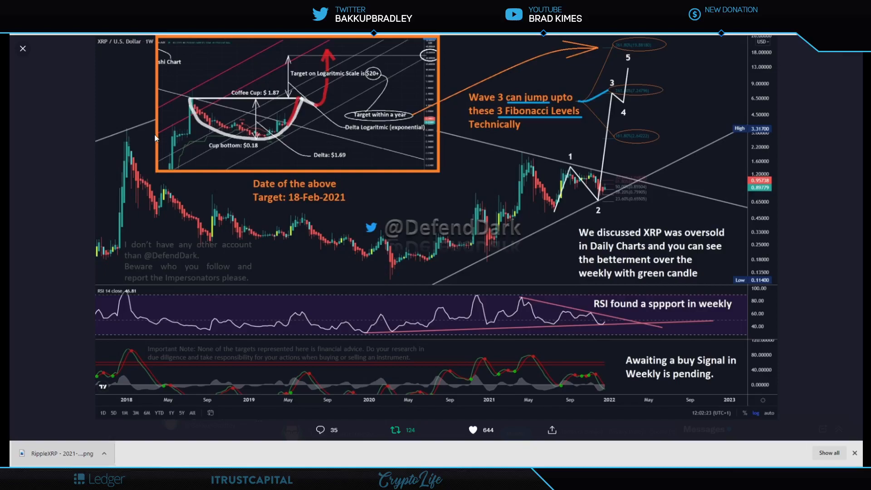
{"action": "mouse_move", "coordinate": [408, 120]}
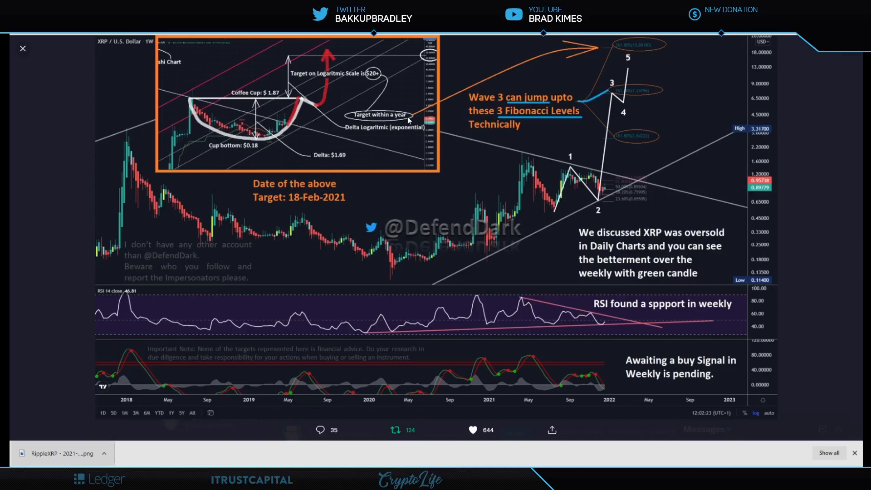
{"action": "mouse_move", "coordinate": [755, 53]}
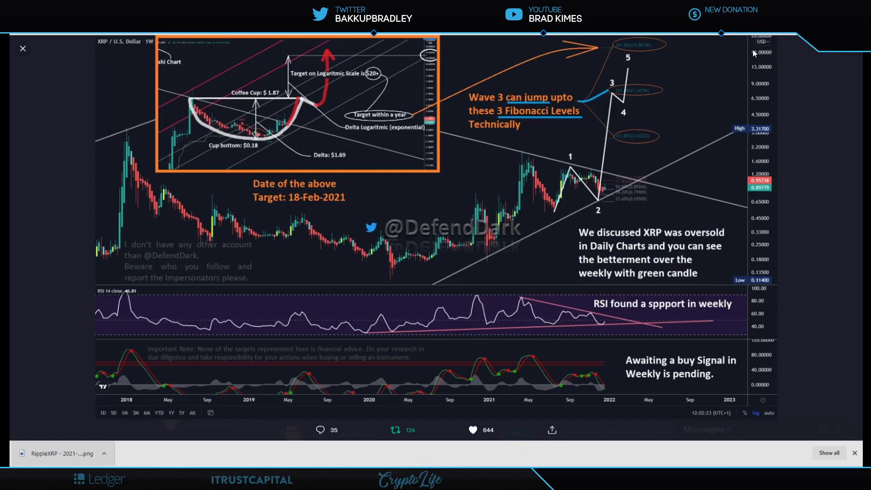
{"action": "mouse_move", "coordinate": [640, 50]}
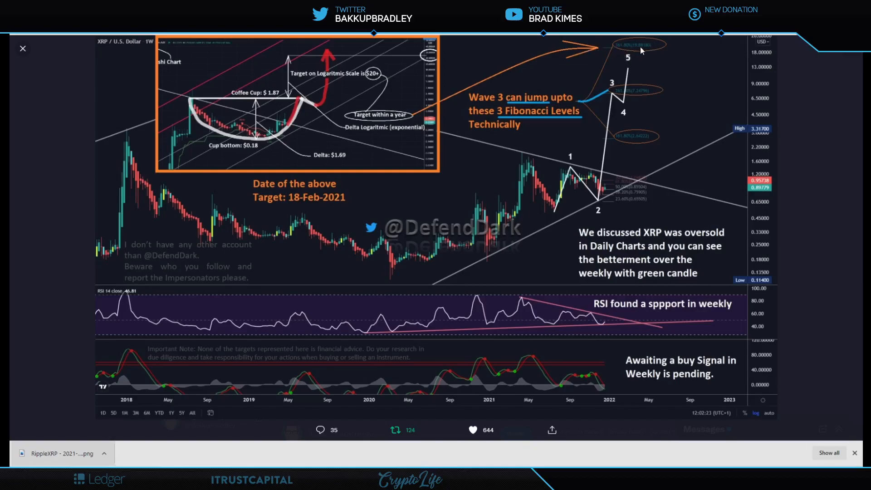
{"action": "mouse_move", "coordinate": [573, 102]}
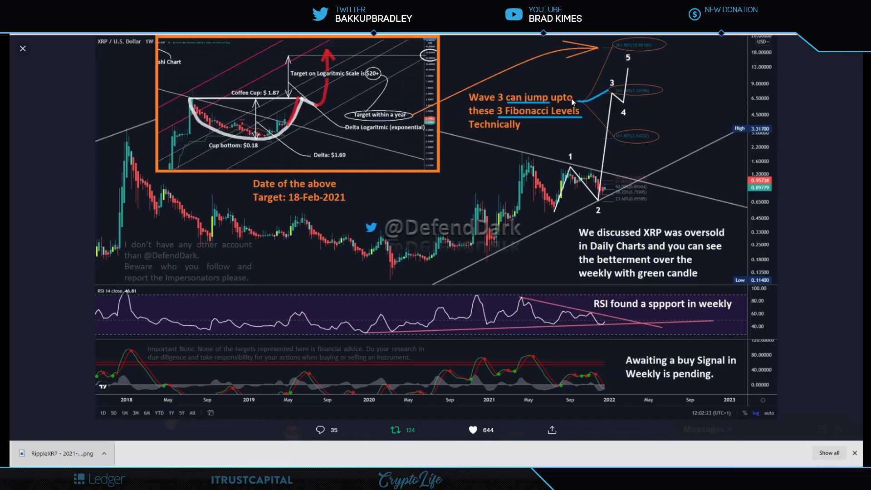
{"action": "mouse_move", "coordinate": [571, 113]}
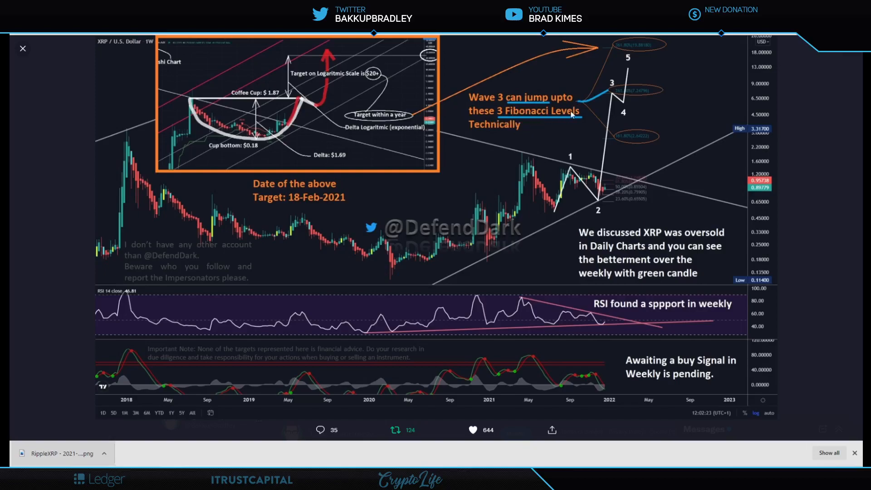
{"action": "mouse_move", "coordinate": [571, 173]}
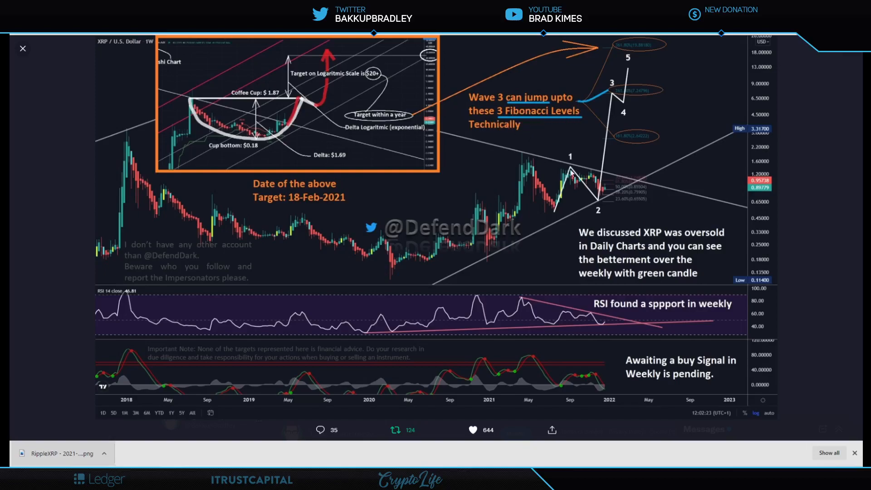
{"action": "mouse_move", "coordinate": [614, 94]}
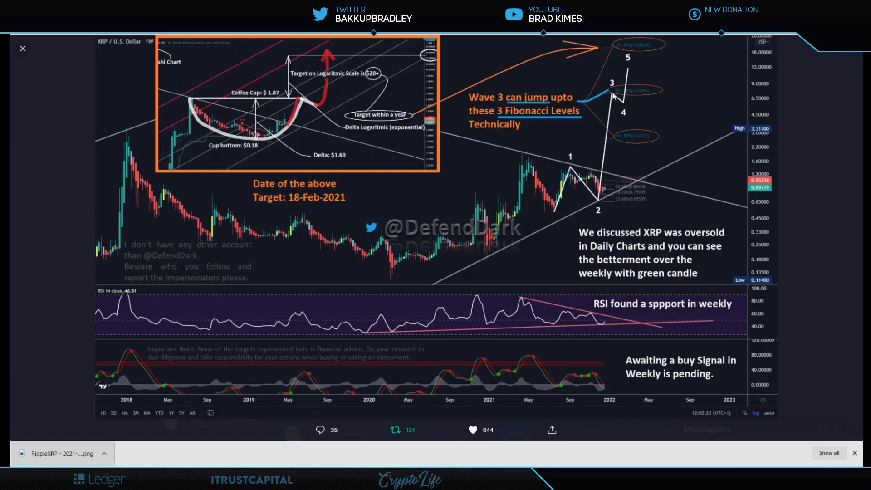
{"action": "mouse_move", "coordinate": [734, 227]}
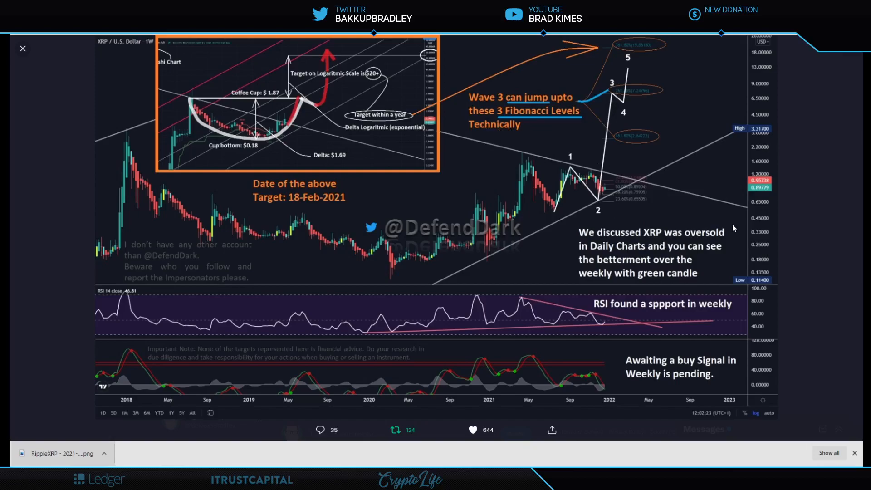
{"action": "mouse_move", "coordinate": [725, 256]}
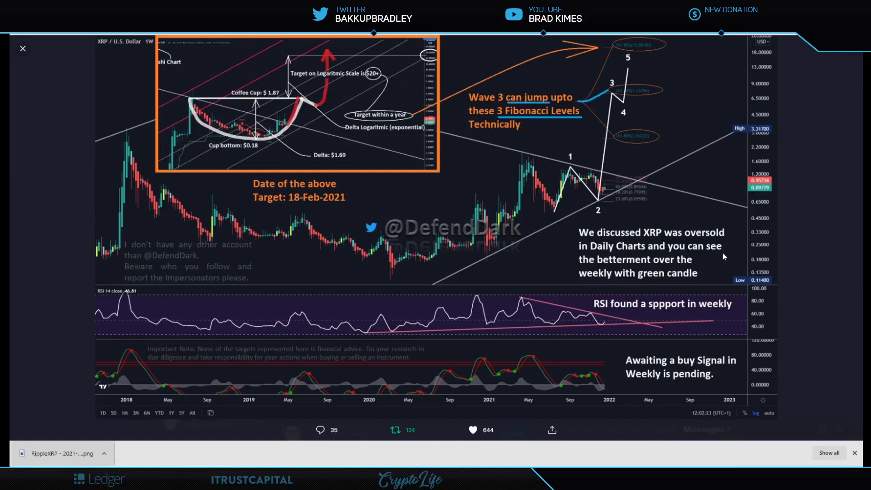
{"action": "mouse_move", "coordinate": [606, 277]}
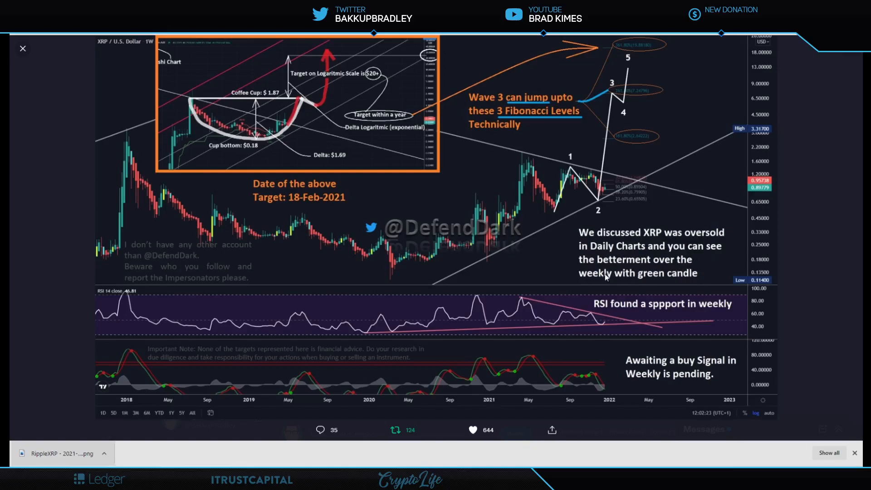
{"action": "mouse_move", "coordinate": [654, 294]}
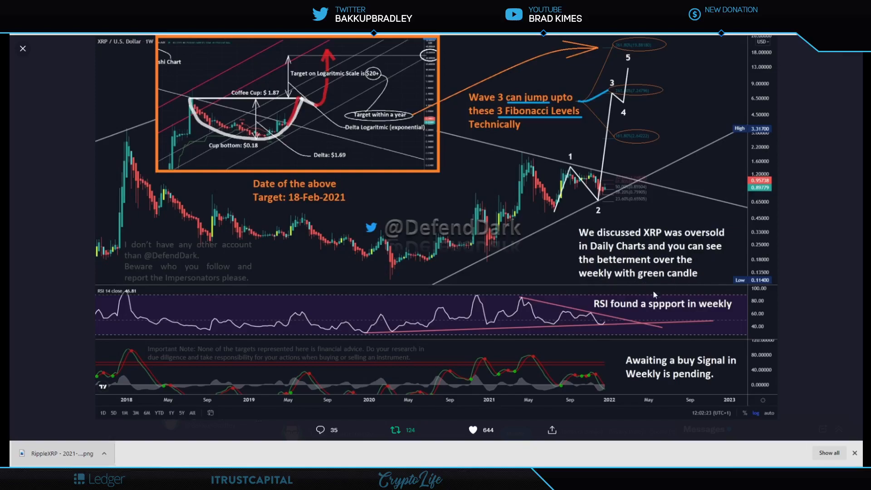
{"action": "mouse_move", "coordinate": [726, 314]}
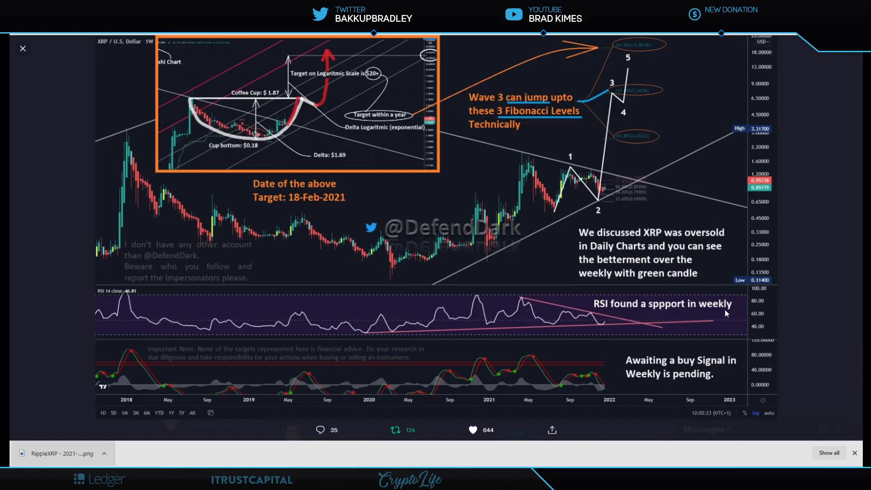
{"action": "mouse_move", "coordinate": [606, 329]}
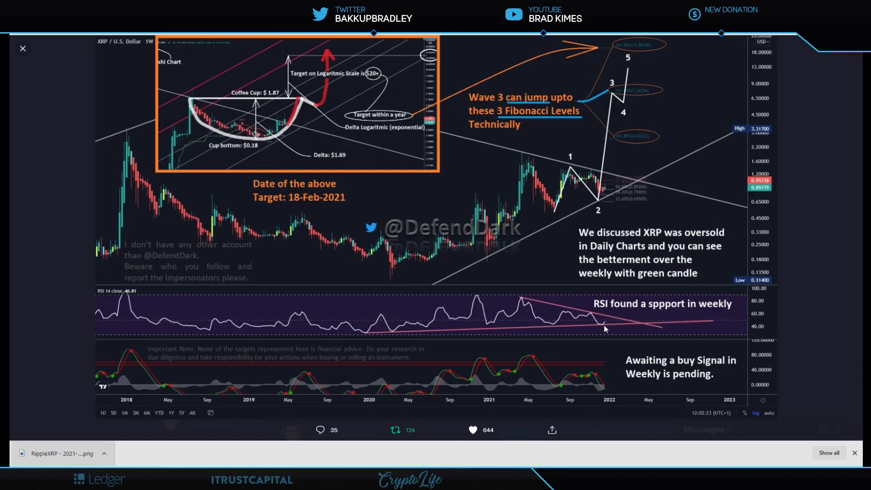
{"action": "mouse_move", "coordinate": [627, 296]}
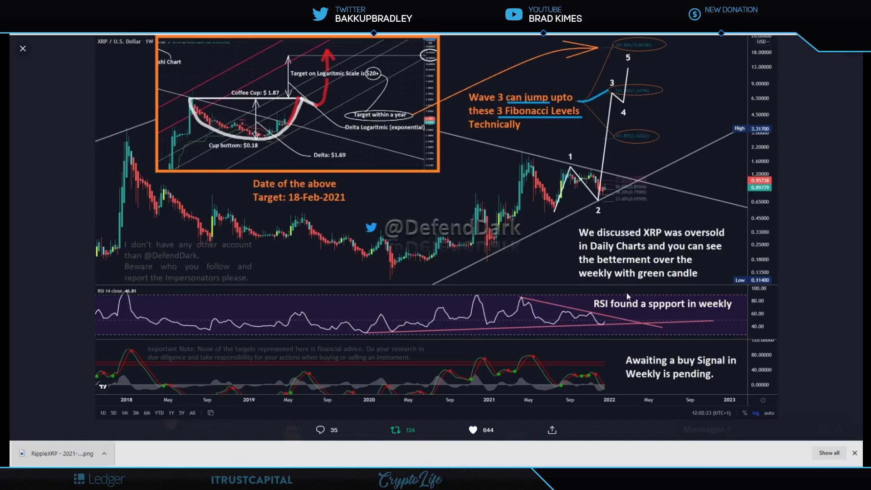
{"action": "mouse_move", "coordinate": [609, 327]}
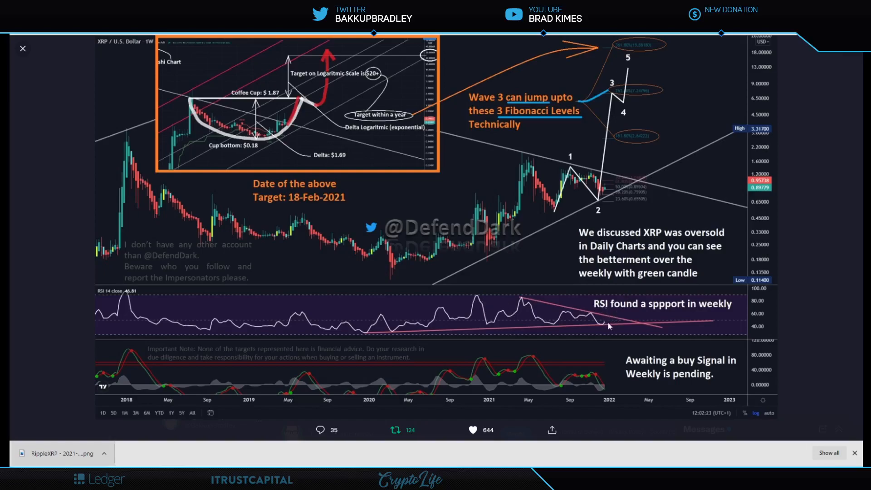
{"action": "mouse_move", "coordinate": [616, 322]}
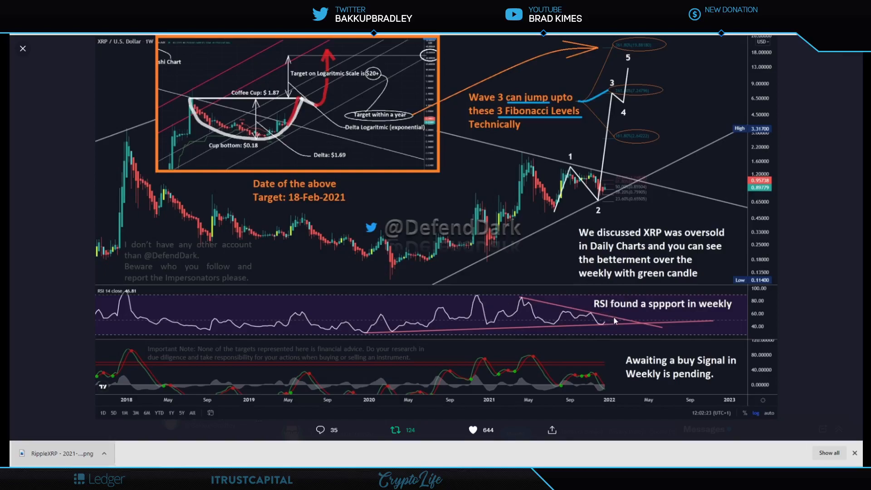
{"action": "mouse_move", "coordinate": [601, 396]}
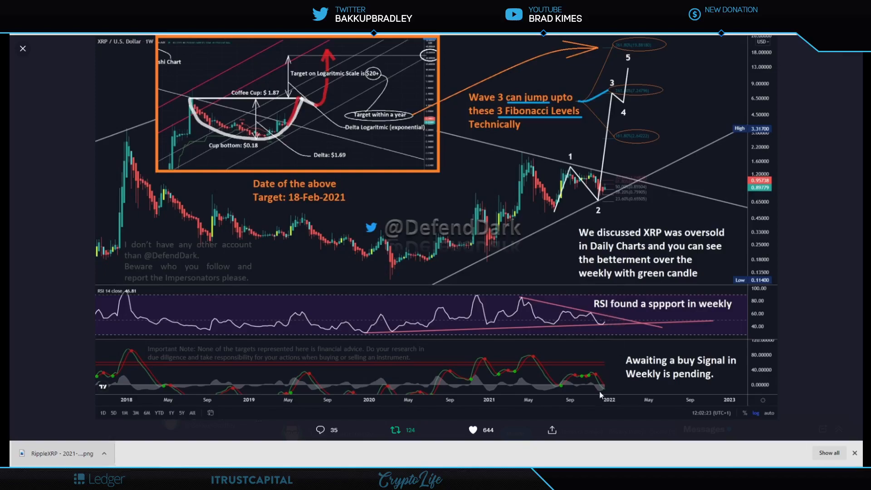
{"action": "mouse_move", "coordinate": [653, 387]}
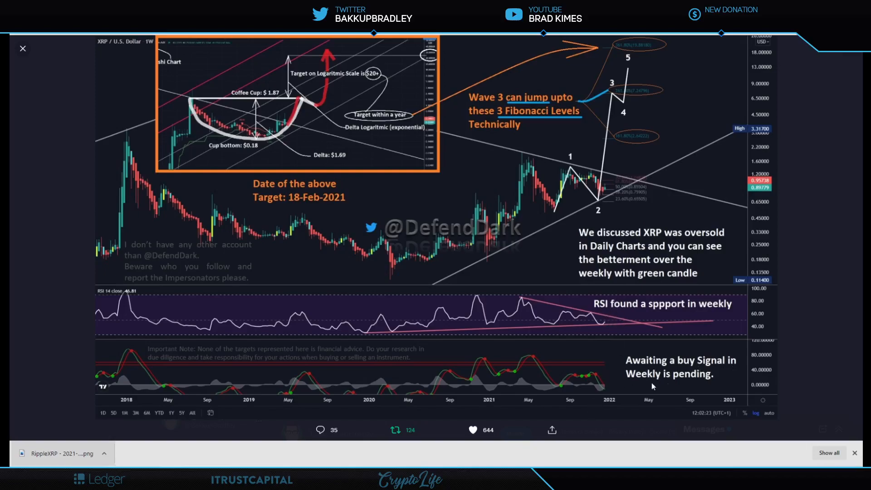
{"action": "mouse_move", "coordinate": [608, 389]}
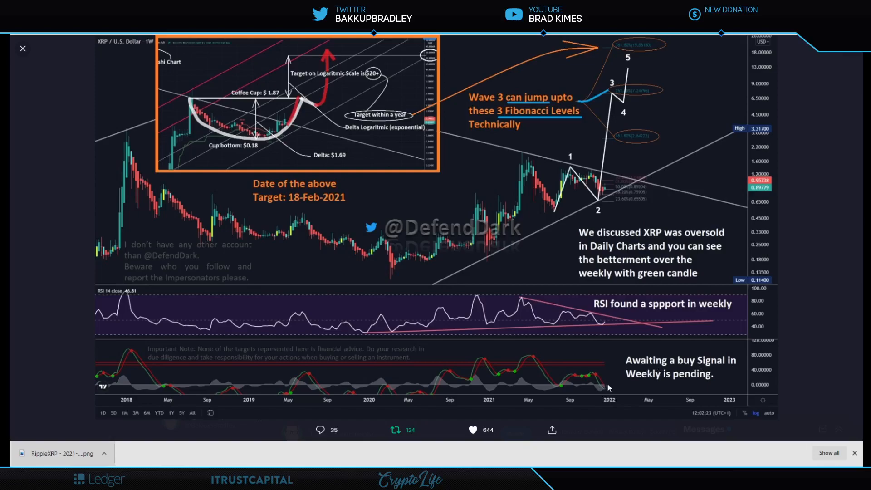
{"action": "mouse_move", "coordinate": [561, 392]}
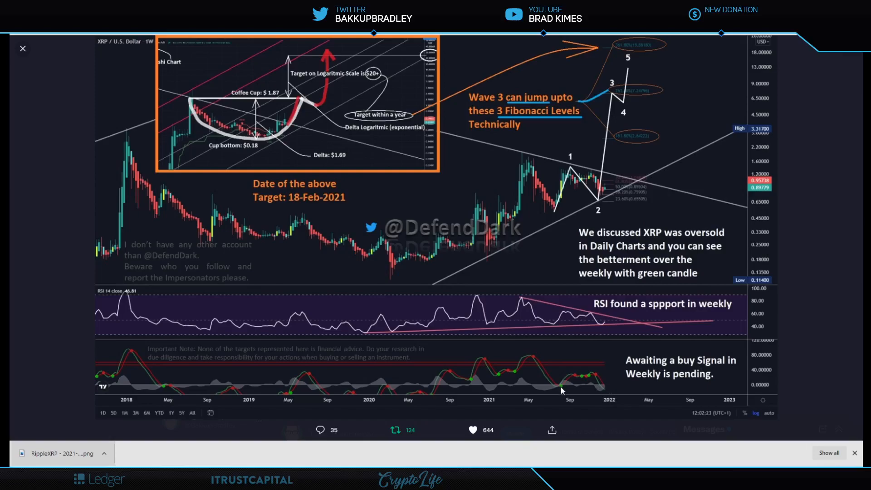
{"action": "mouse_move", "coordinate": [434, 399]}
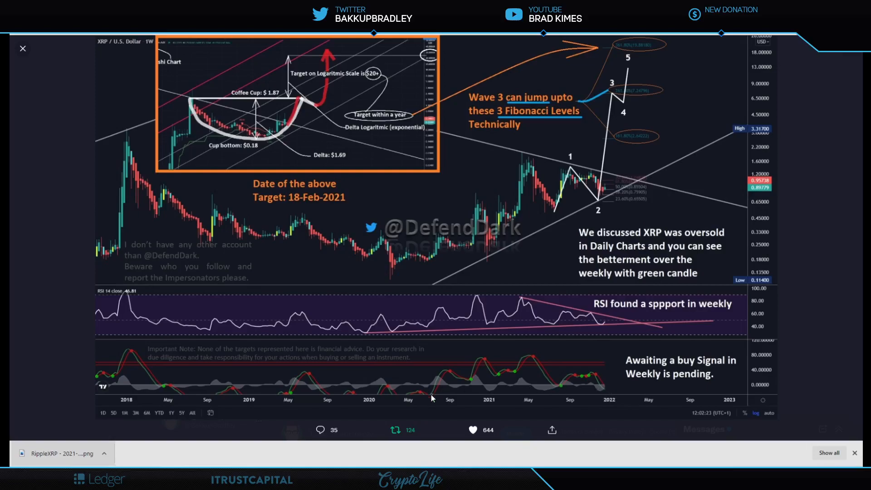
{"action": "mouse_move", "coordinate": [607, 387]}
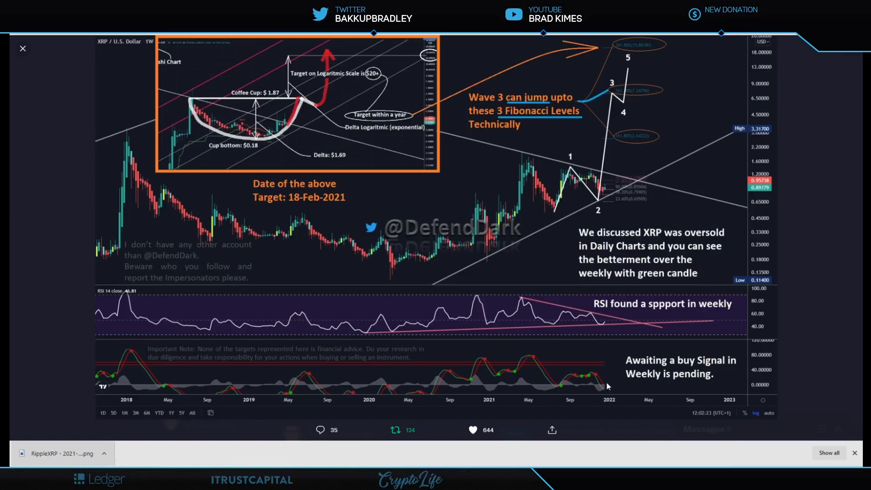
{"action": "mouse_move", "coordinate": [548, 244]}
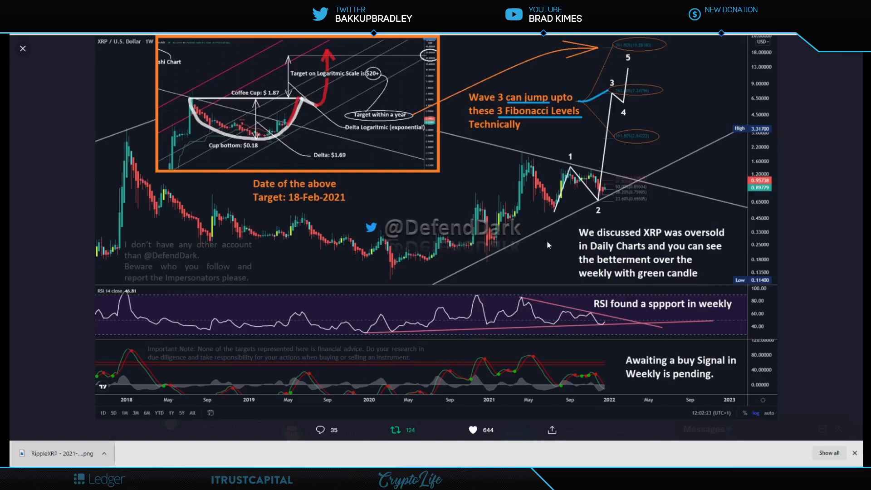
{"action": "mouse_move", "coordinate": [422, 236]}
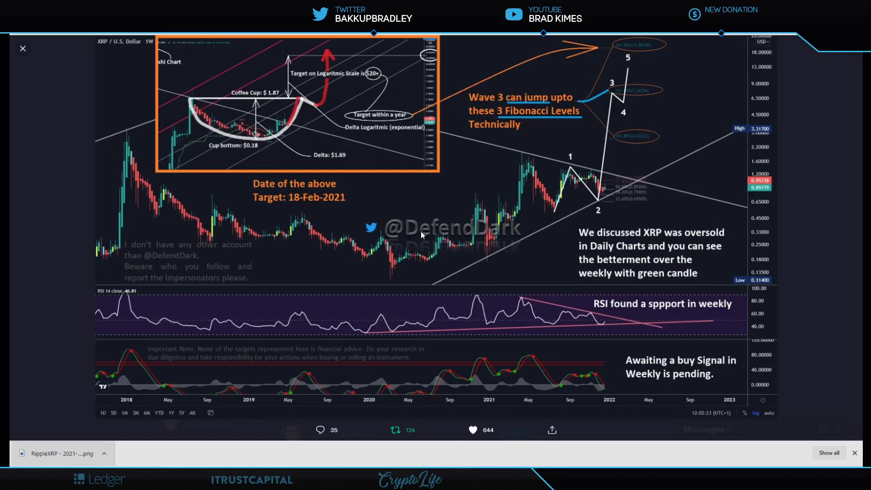
{"action": "mouse_move", "coordinate": [416, 228]}
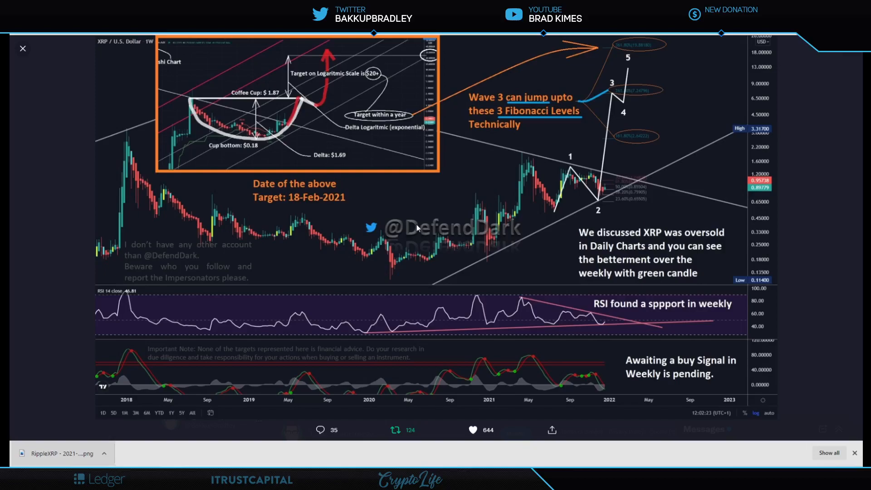
{"action": "mouse_move", "coordinate": [418, 227]}
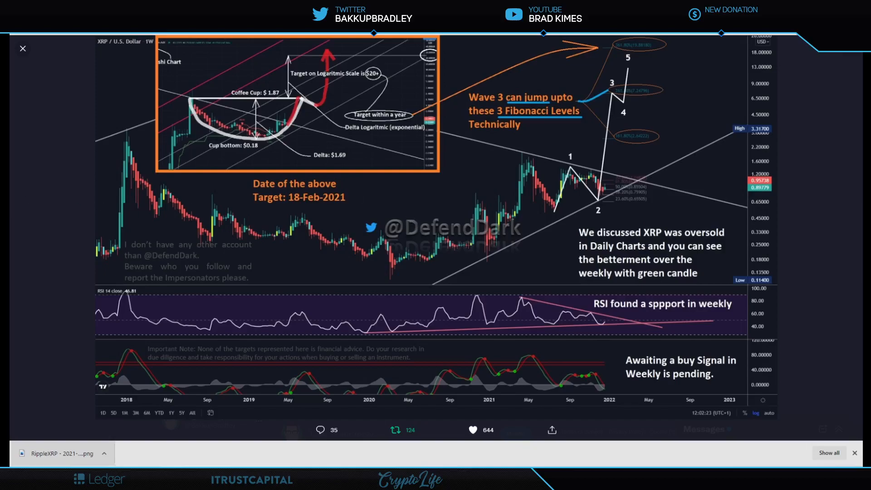